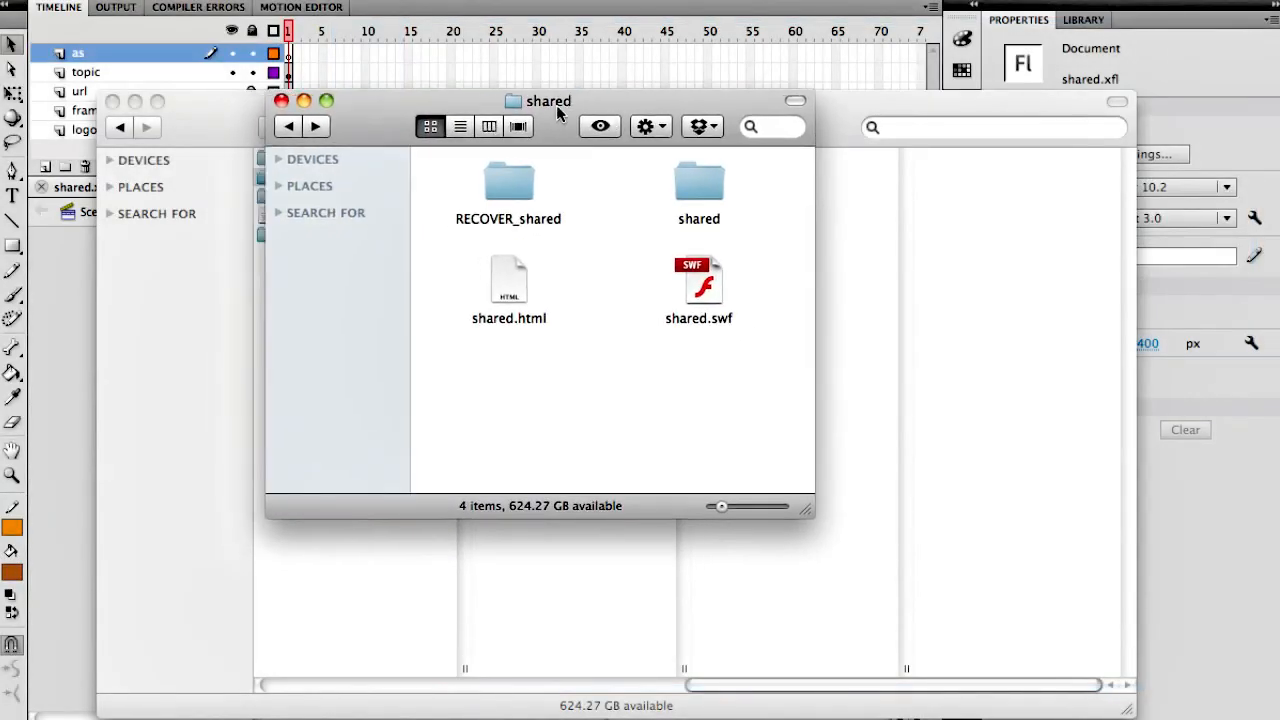
# Launch shared.html from the shared folder so the SharedObject movie plays in the browser.
pyautogui.click(508, 280)
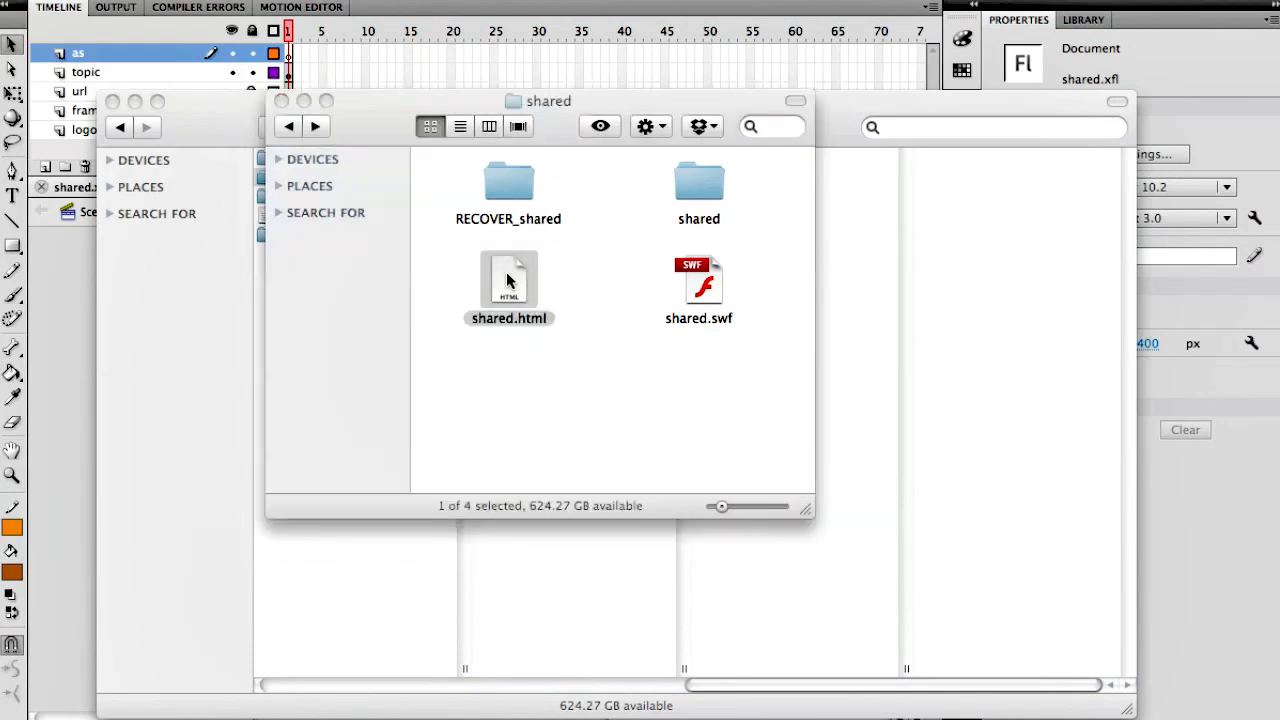
pyautogui.doubleClick(508, 284)
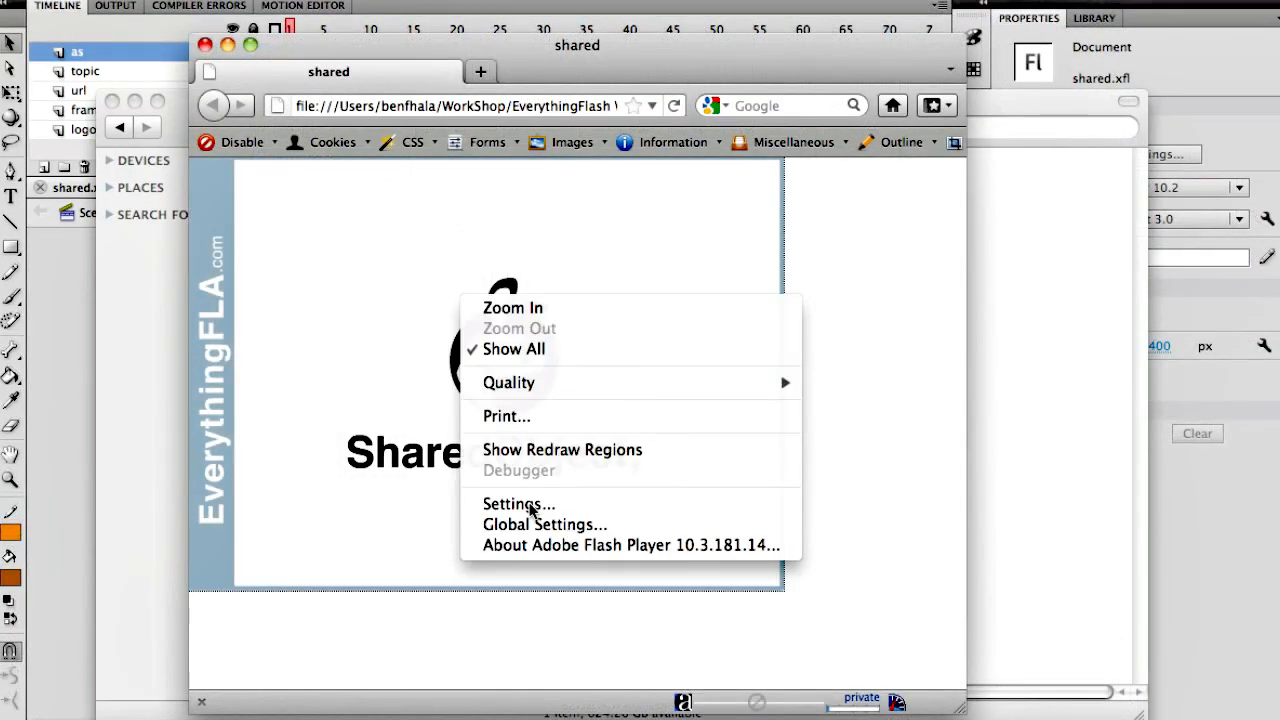
# Show the Flash Player Settings panel on Local Storage, with 100 KB allowed and 1 KB used.
pyautogui.click(518, 504)
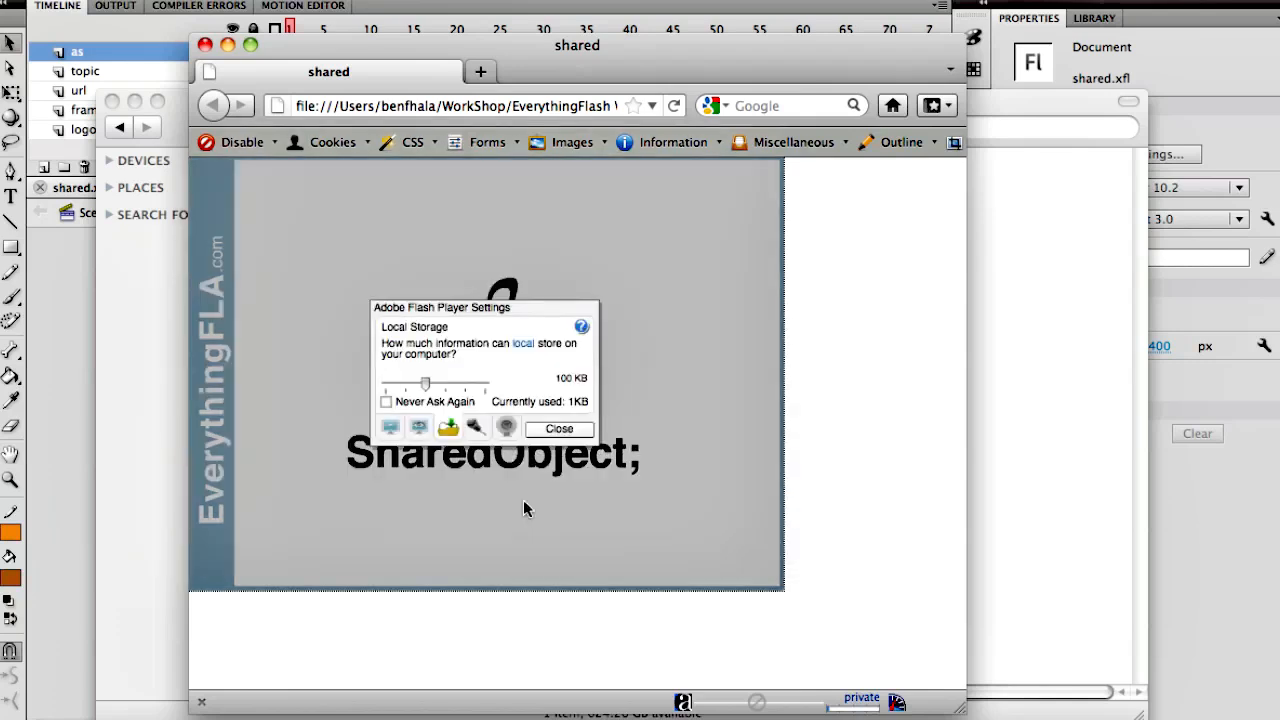
pyautogui.moveTo(444, 440)
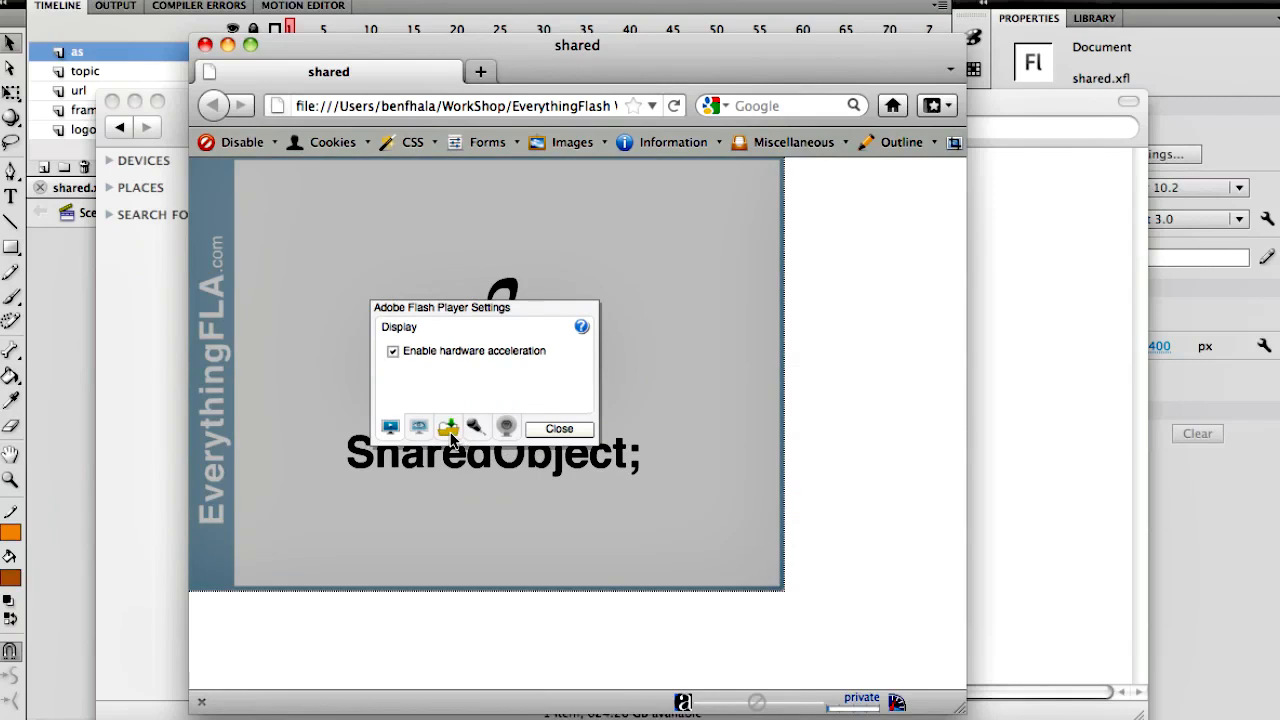
pyautogui.click(418, 428)
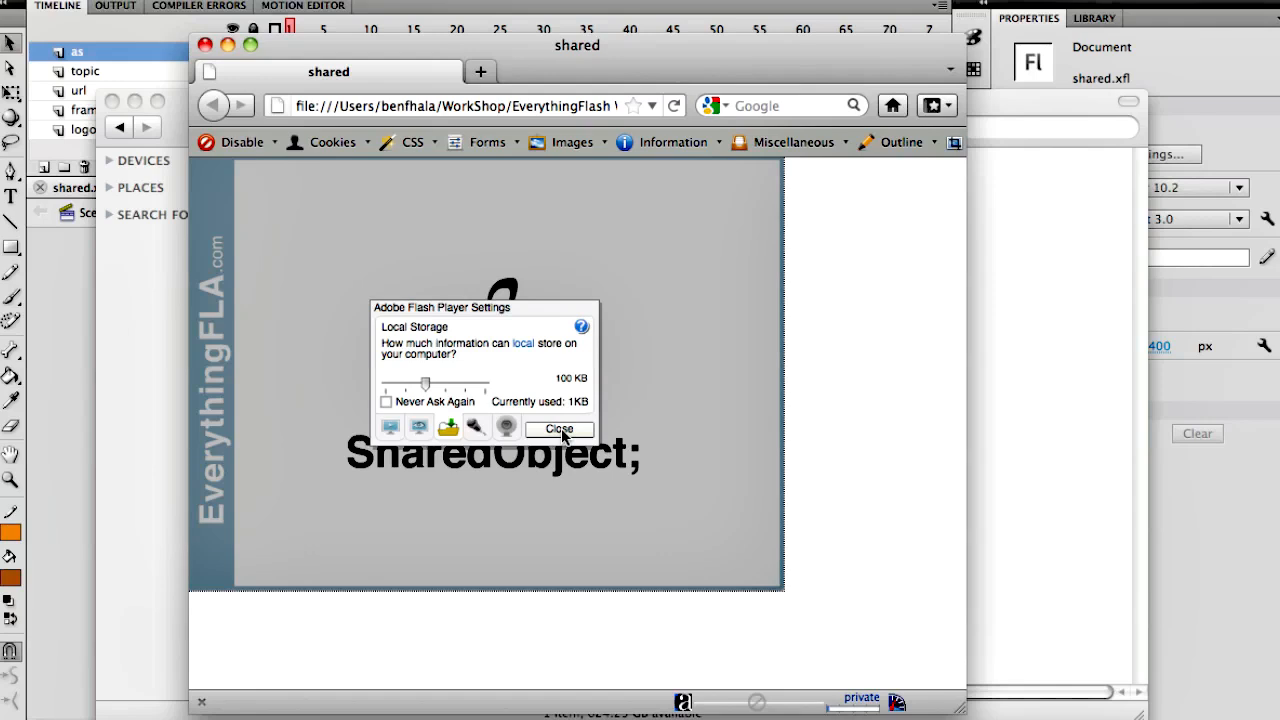
pyautogui.moveTo(564, 440)
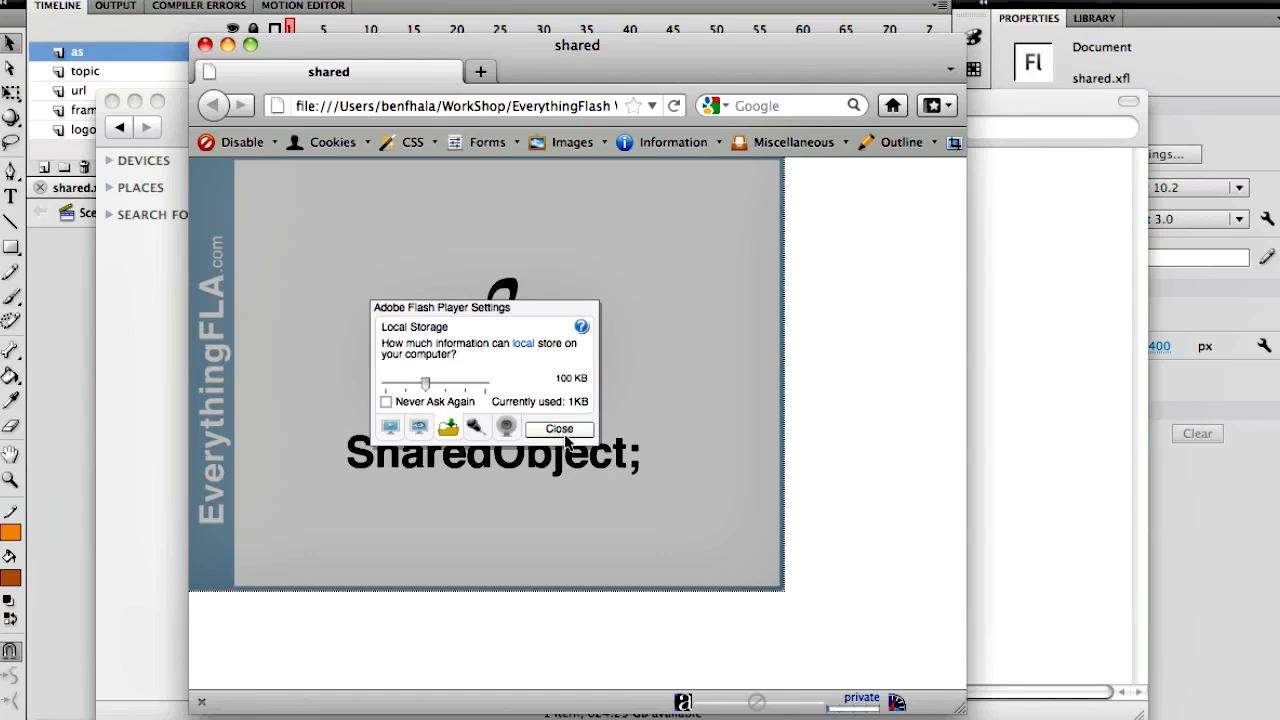
# Close the settings panel and trash the localhost folder holding ben.sol under KNUB7R7V.
pyautogui.click(560, 428)
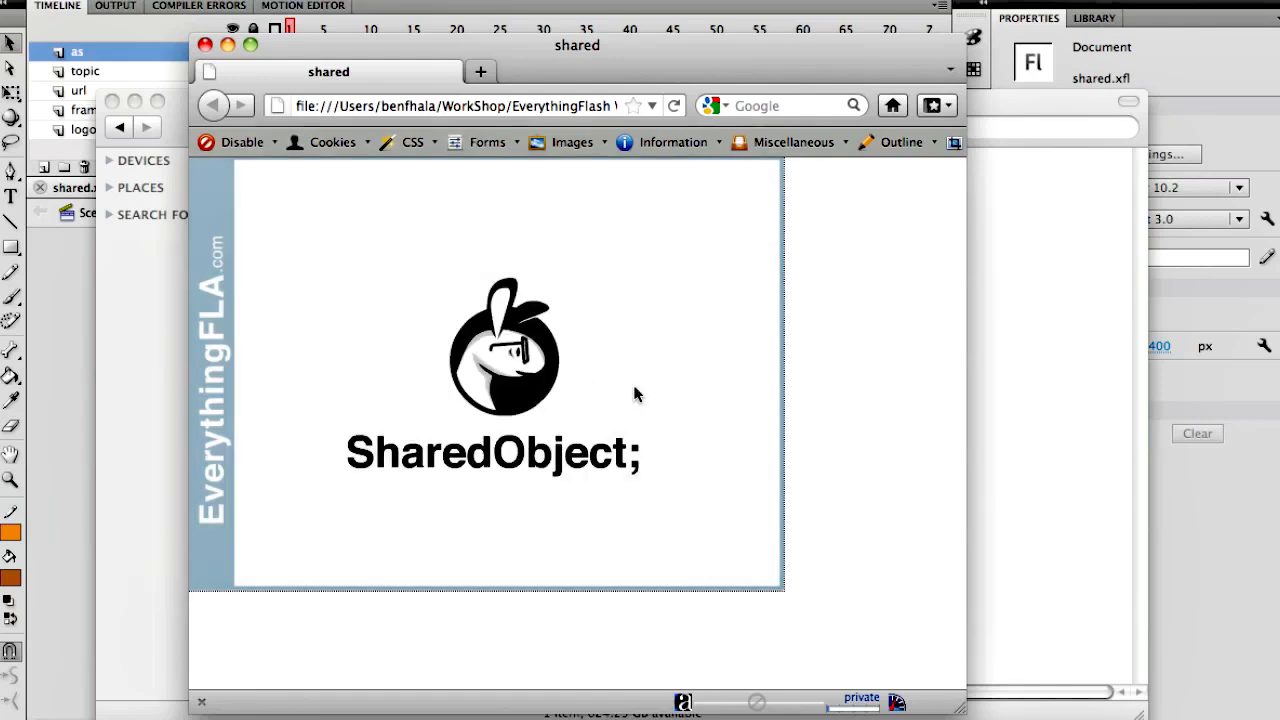
pyautogui.moveTo(510, 390)
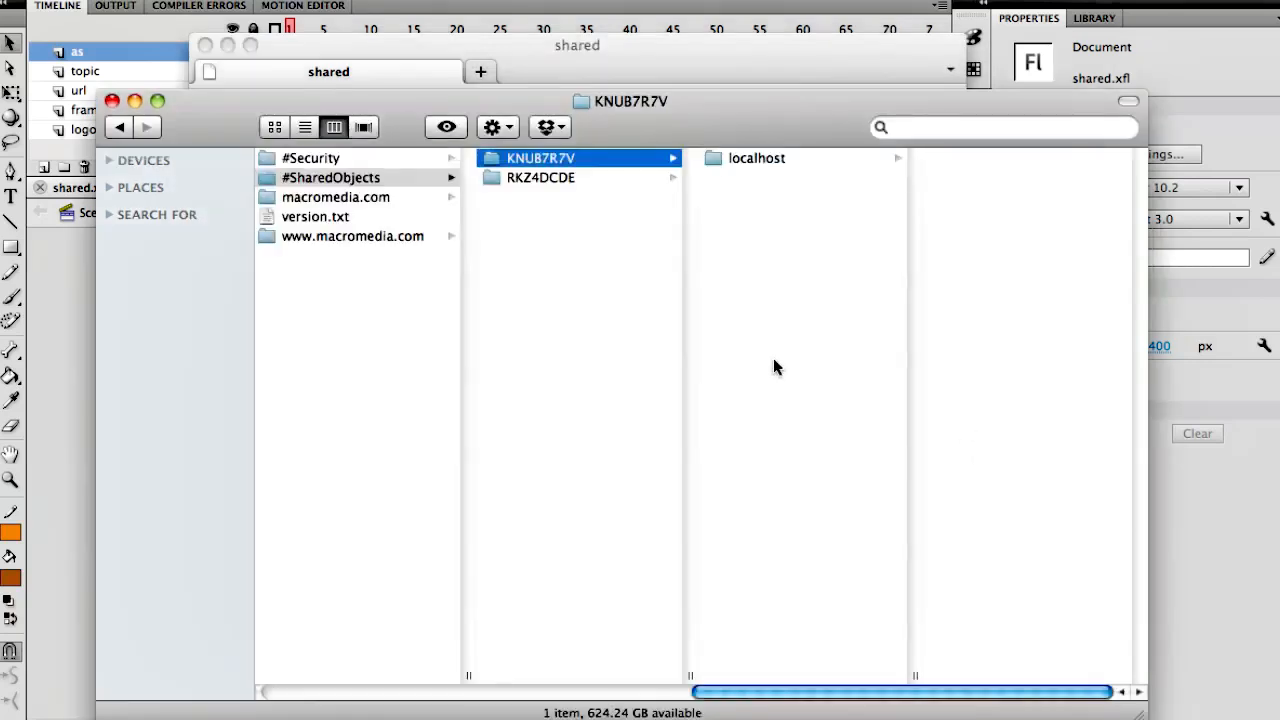
pyautogui.click(756, 158)
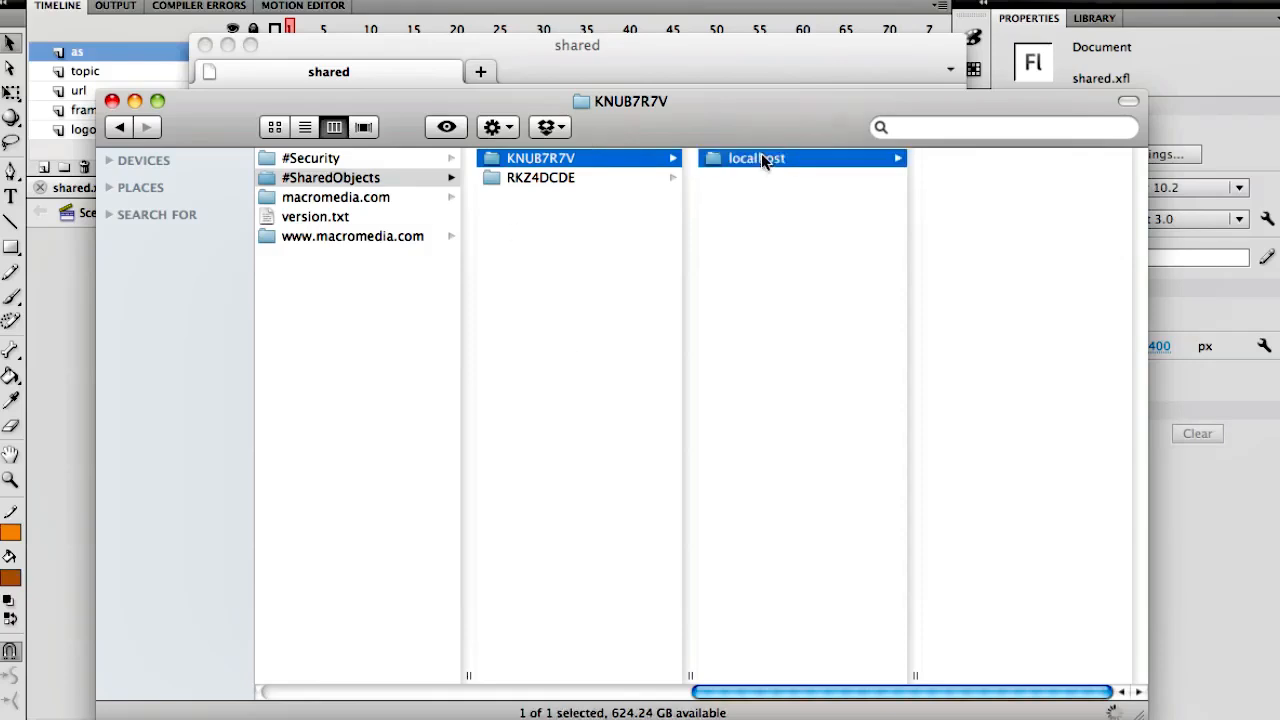
pyautogui.click(756, 158)
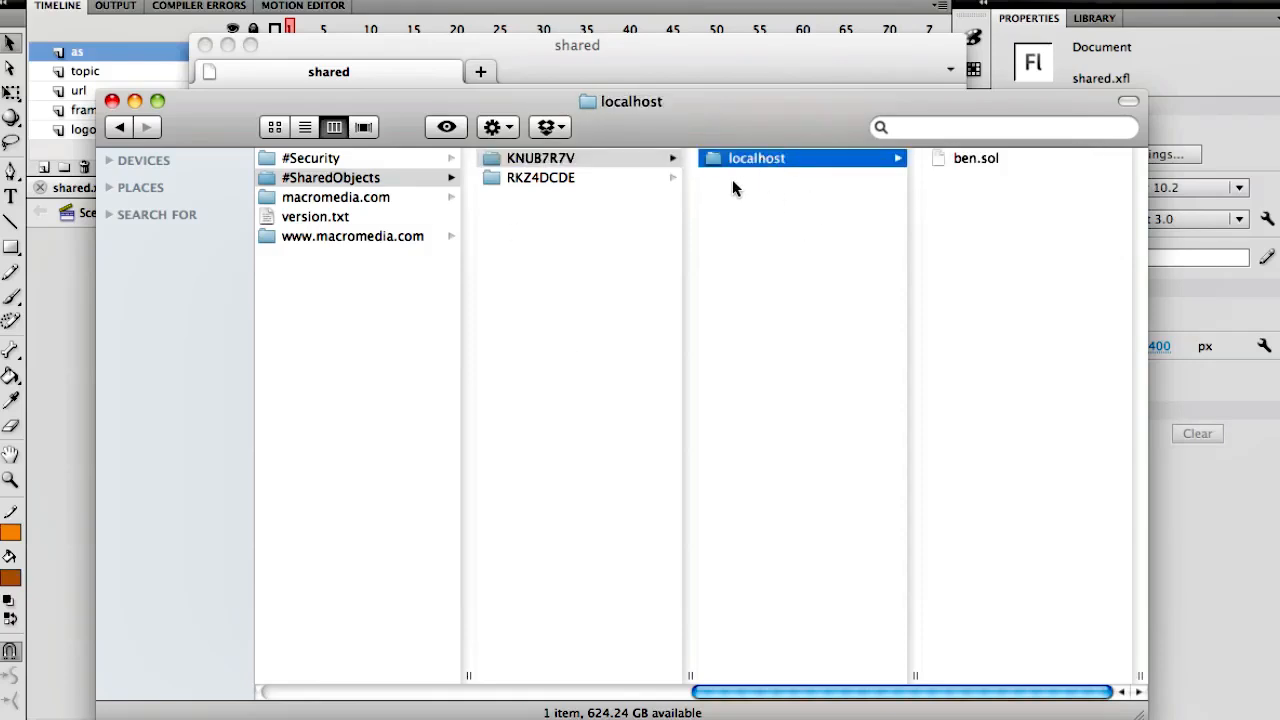
pyautogui.moveTo(756, 170)
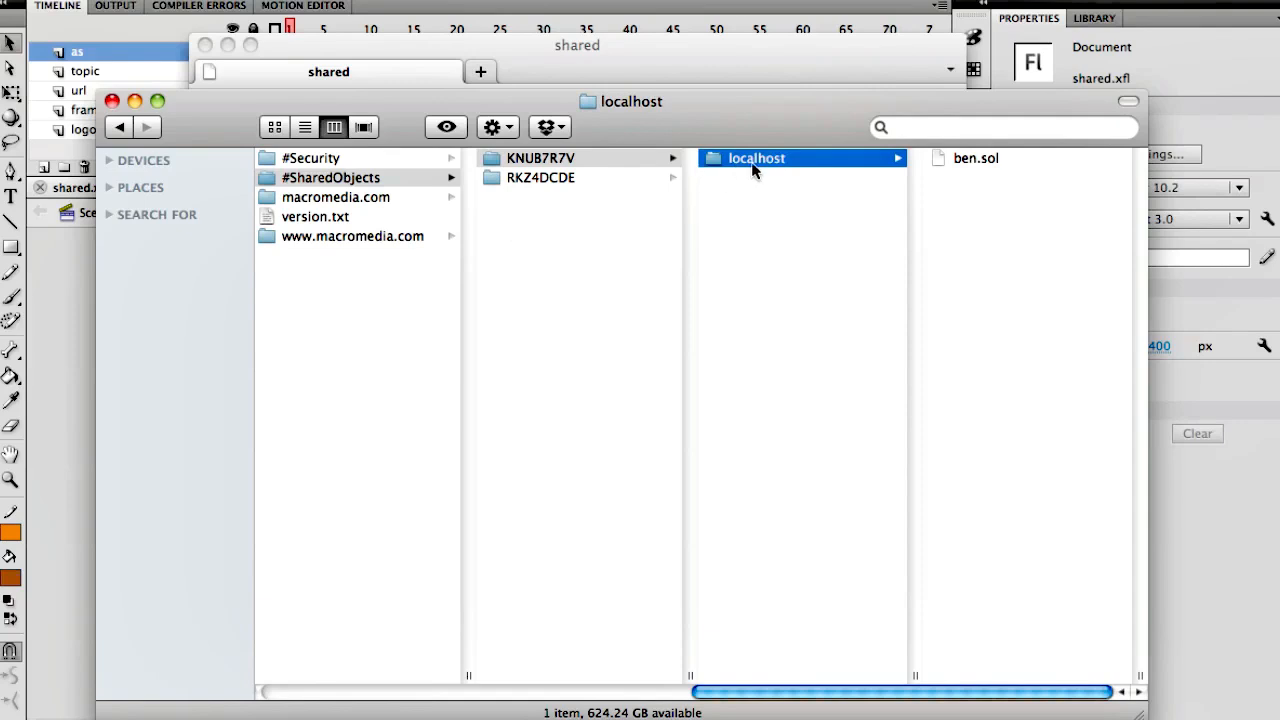
pyautogui.moveTo(758, 172)
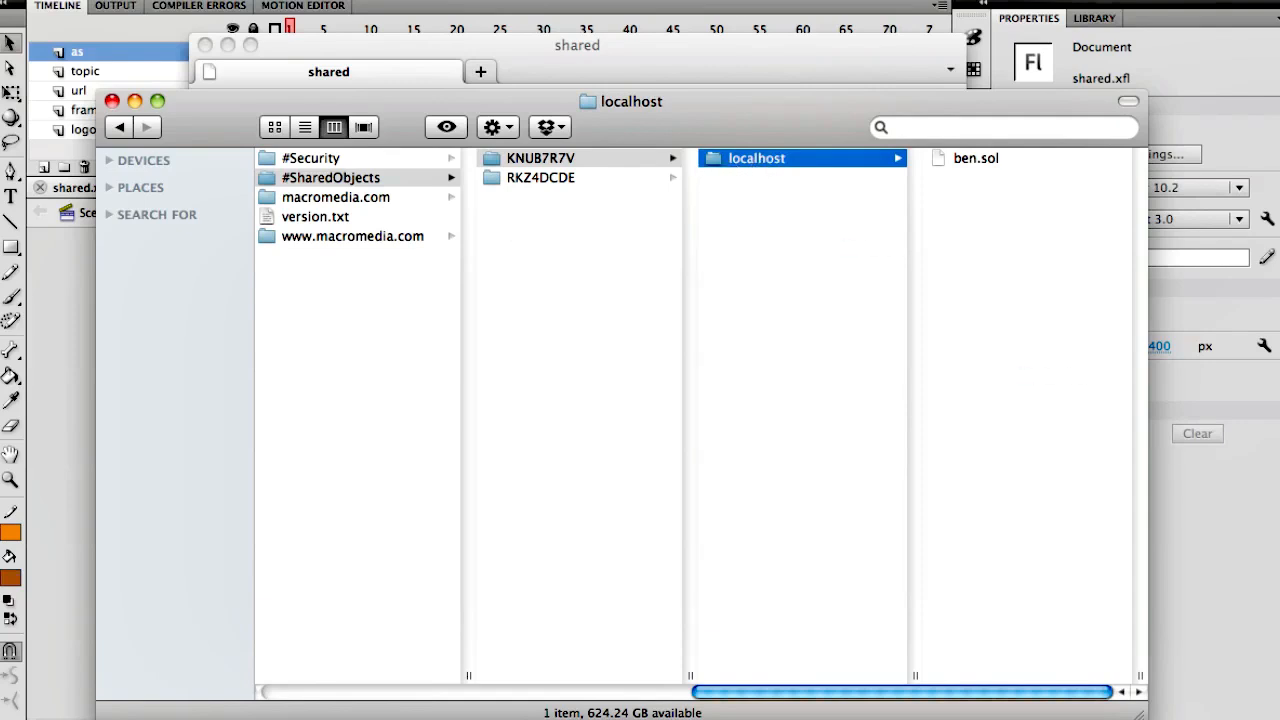
pyautogui.click(540, 158)
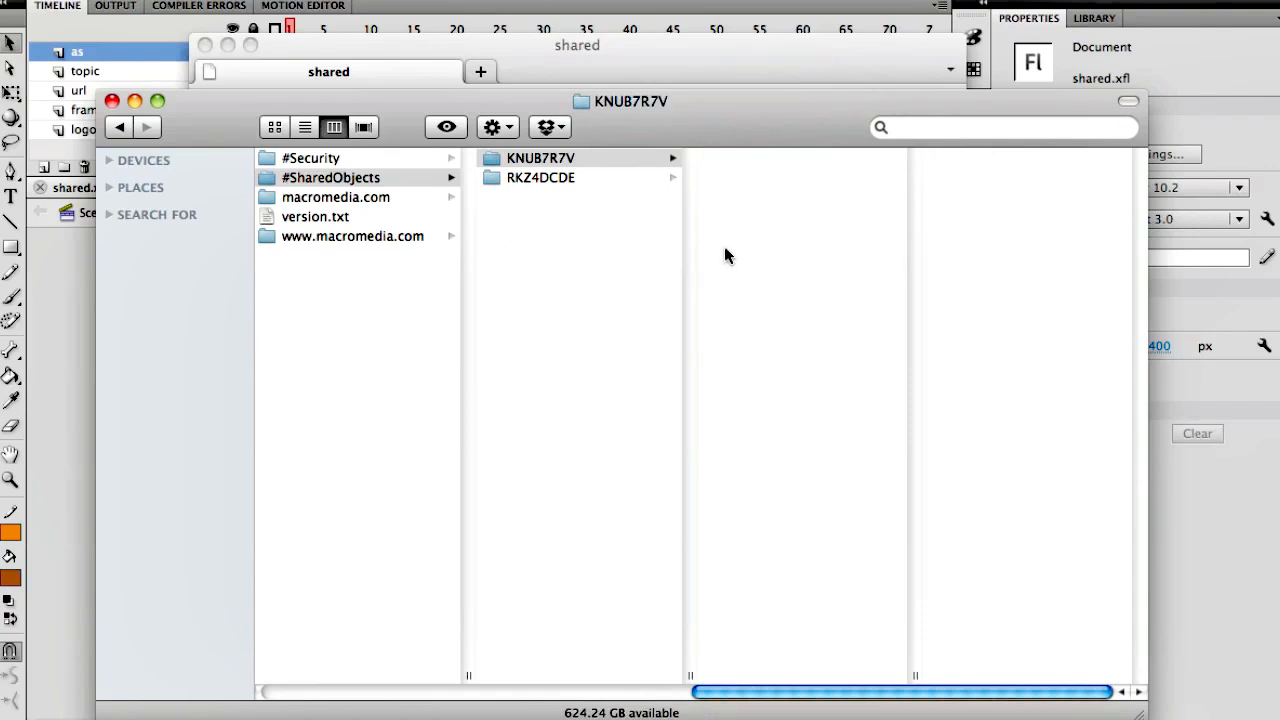
pyautogui.moveTo(728, 252)
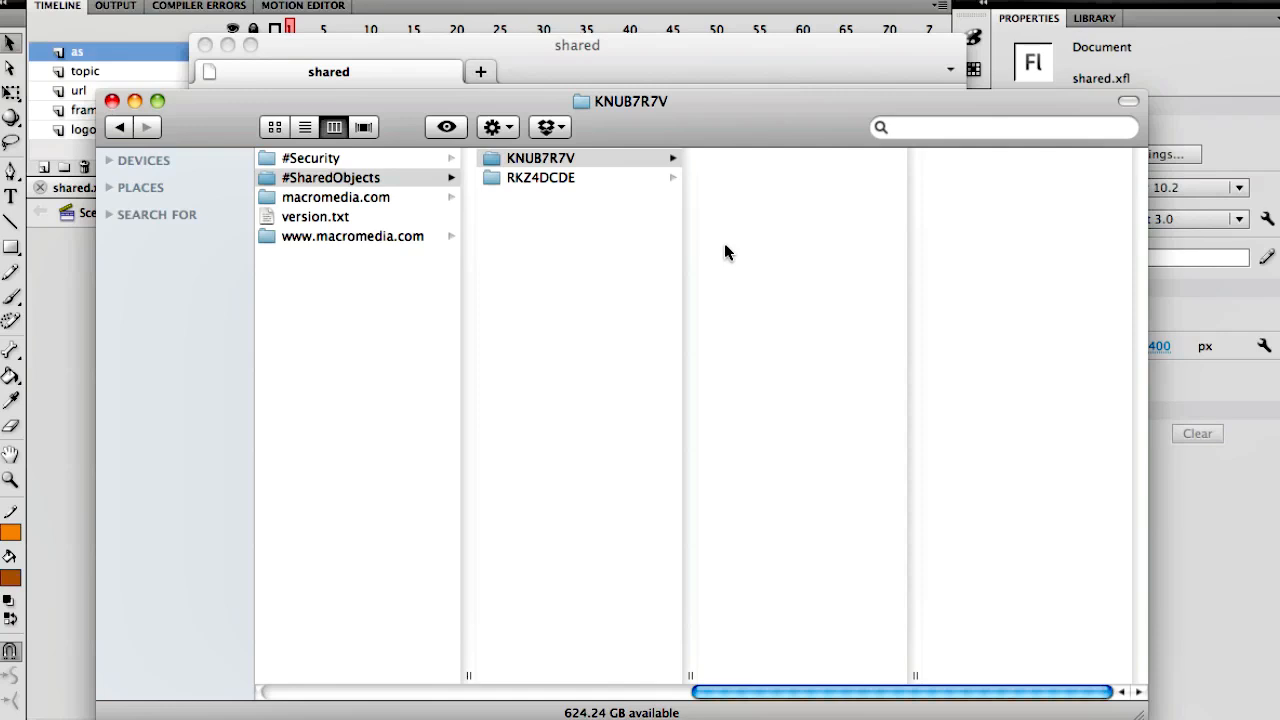
pyautogui.moveTo(808, 264)
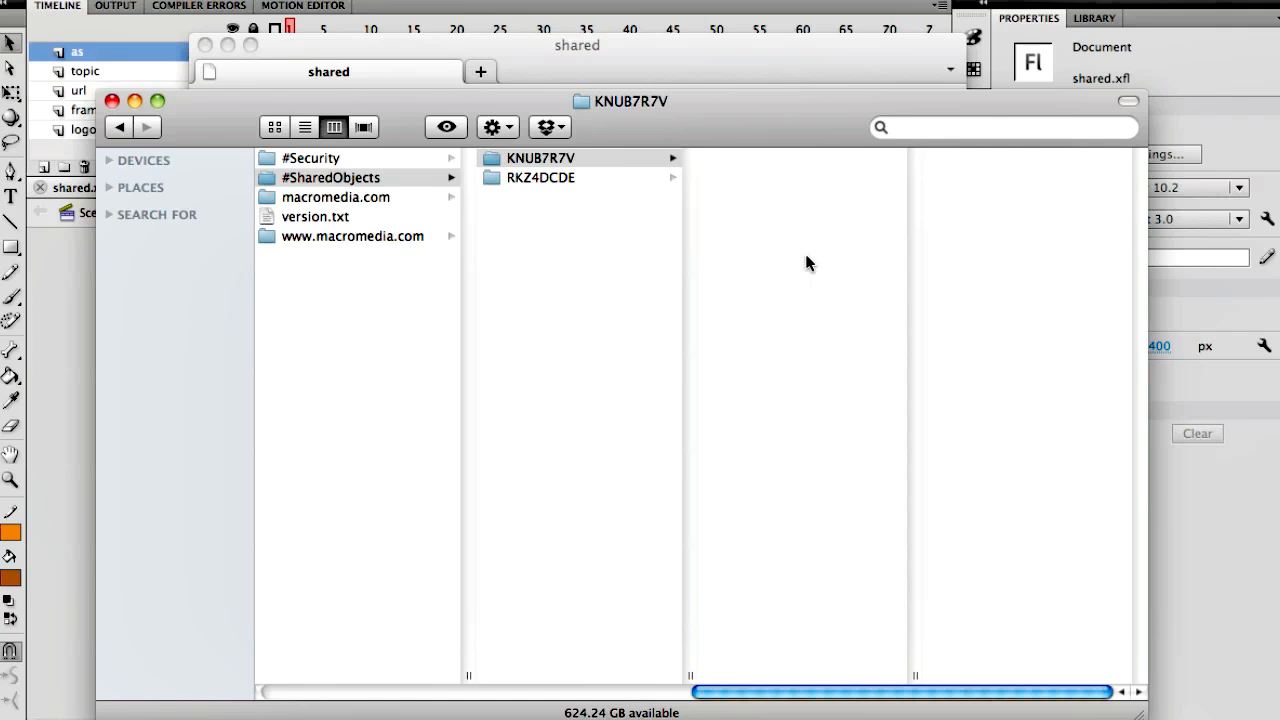
pyautogui.moveTo(800, 240)
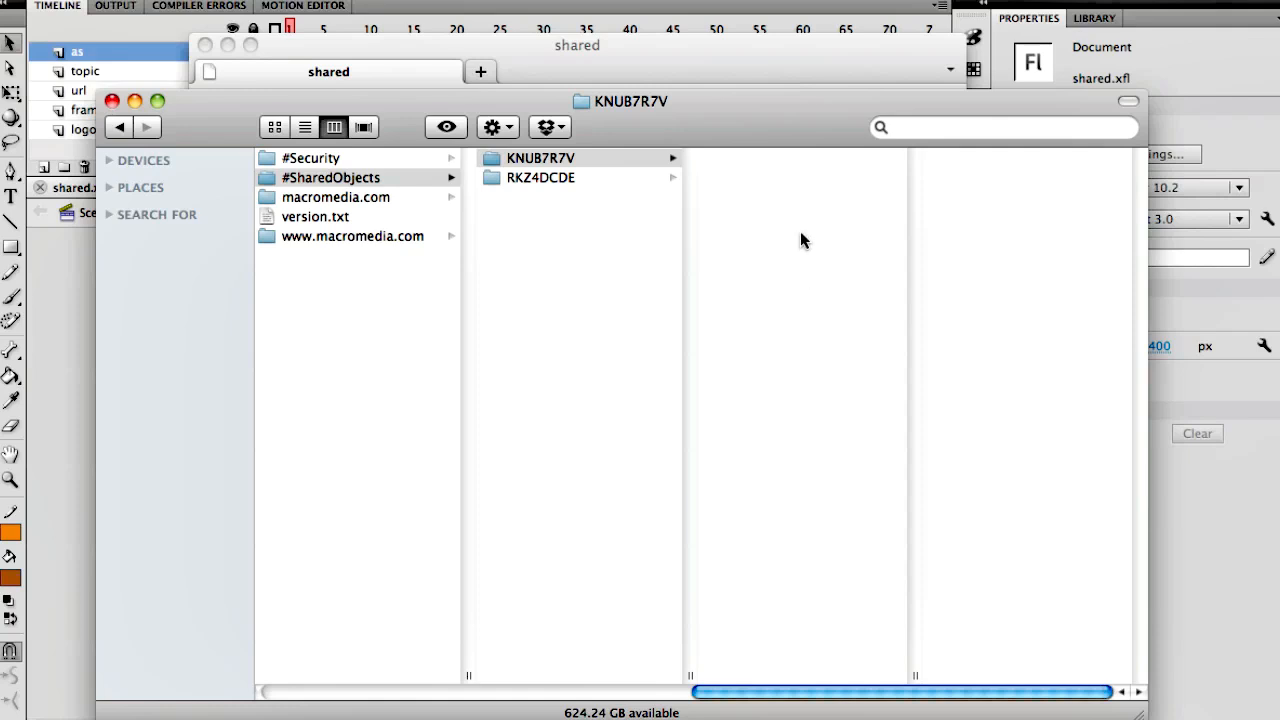
pyautogui.moveTo(804, 232)
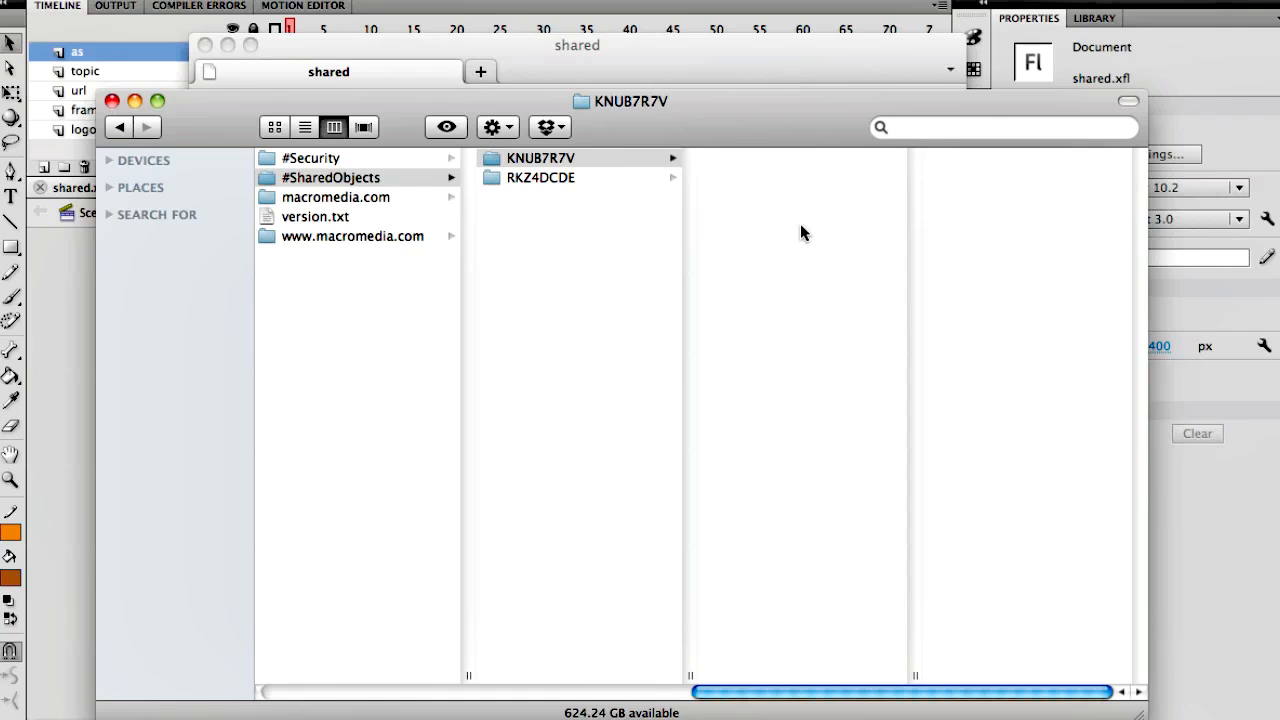
pyautogui.moveTo(784, 252)
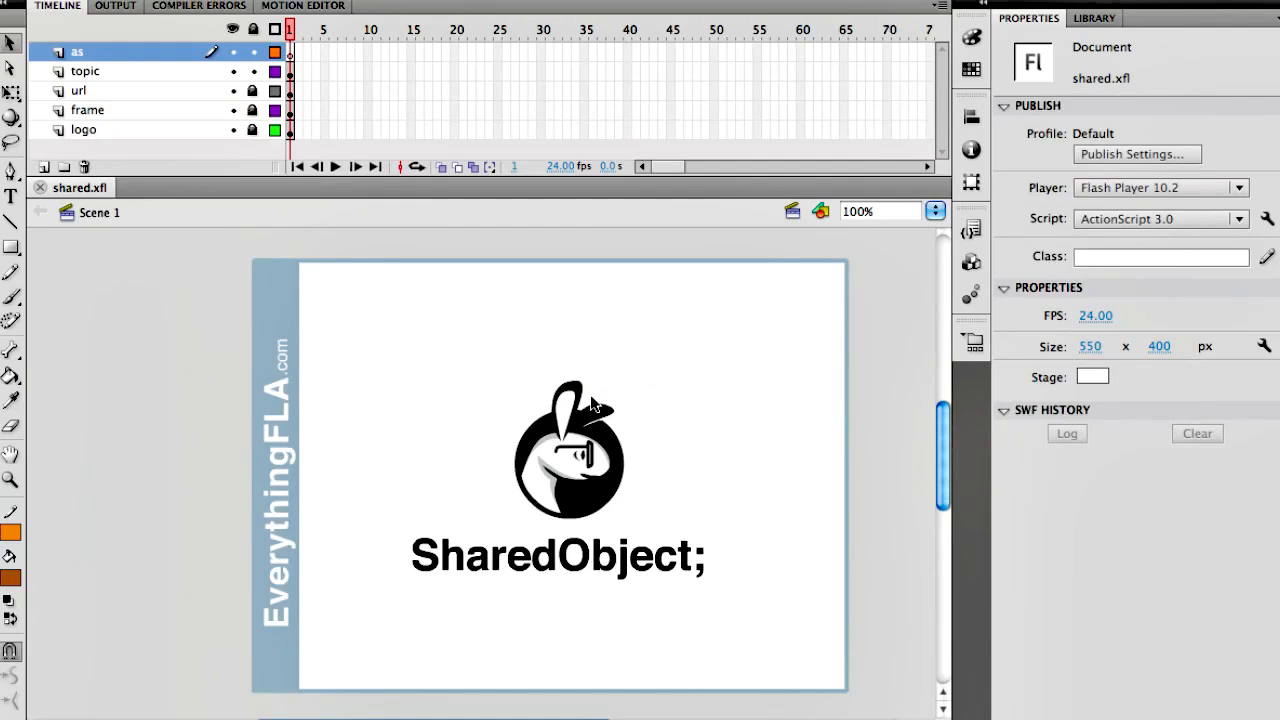
pyautogui.moveTo(340, 108)
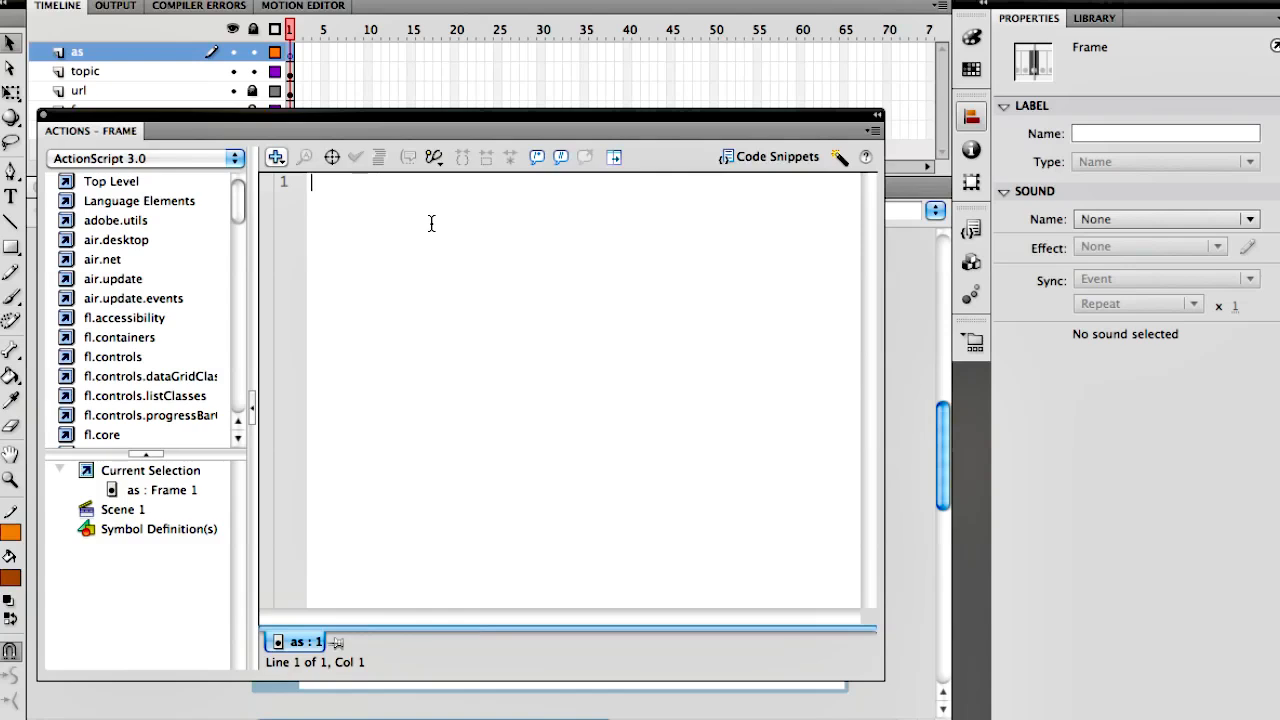
# Begin line 3 declaring var so = SharedObject.getLocal via code hints.
pyautogui.write('var so:SharedObject')
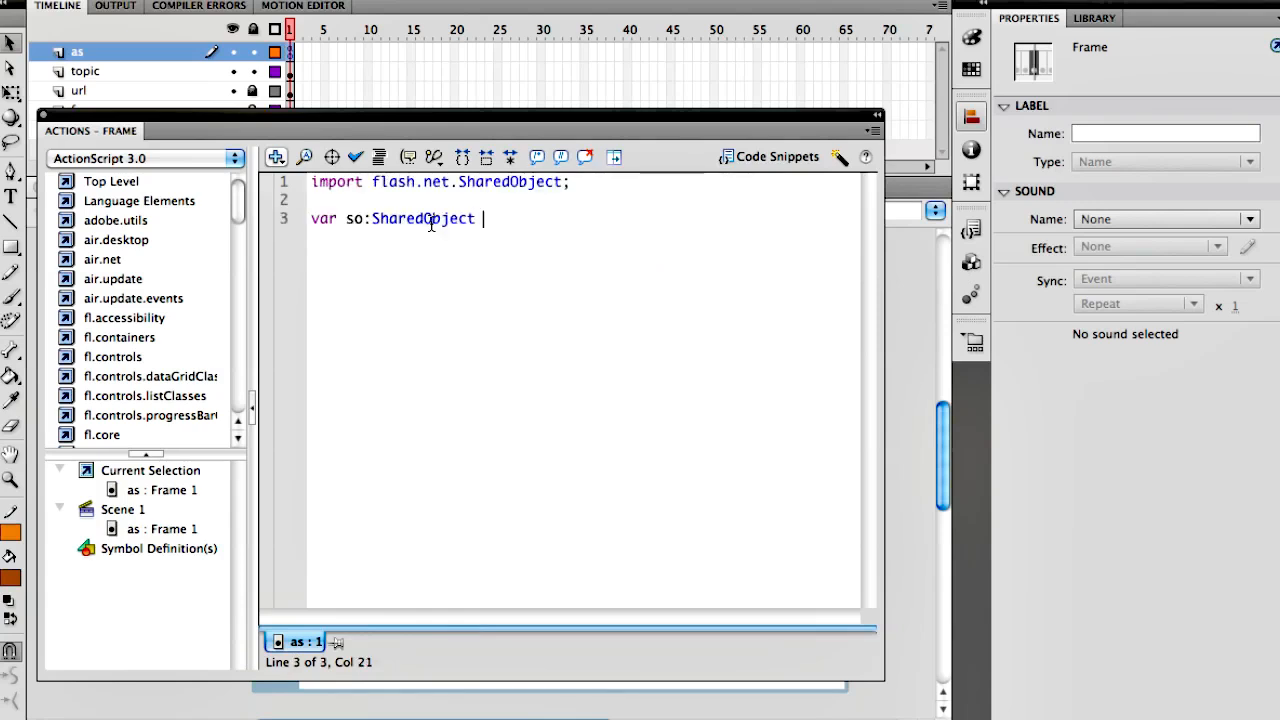
pyautogui.write('=')
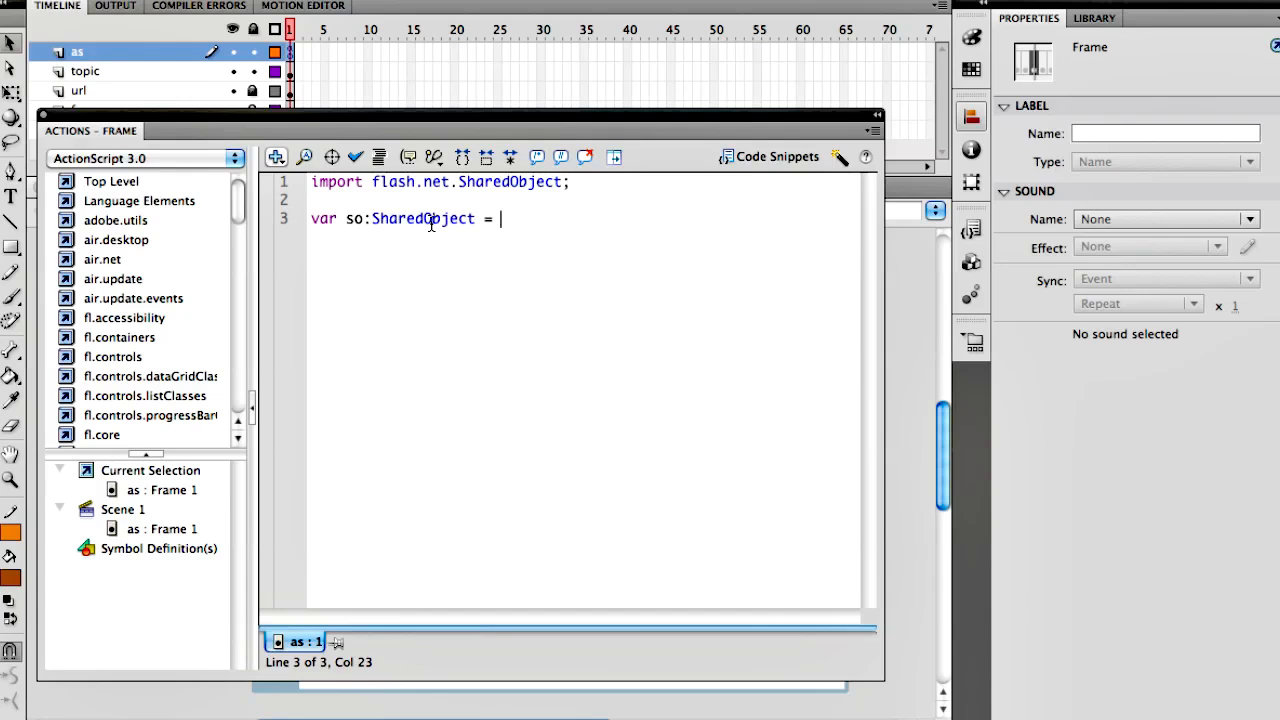
pyautogui.write('SharedObject.')
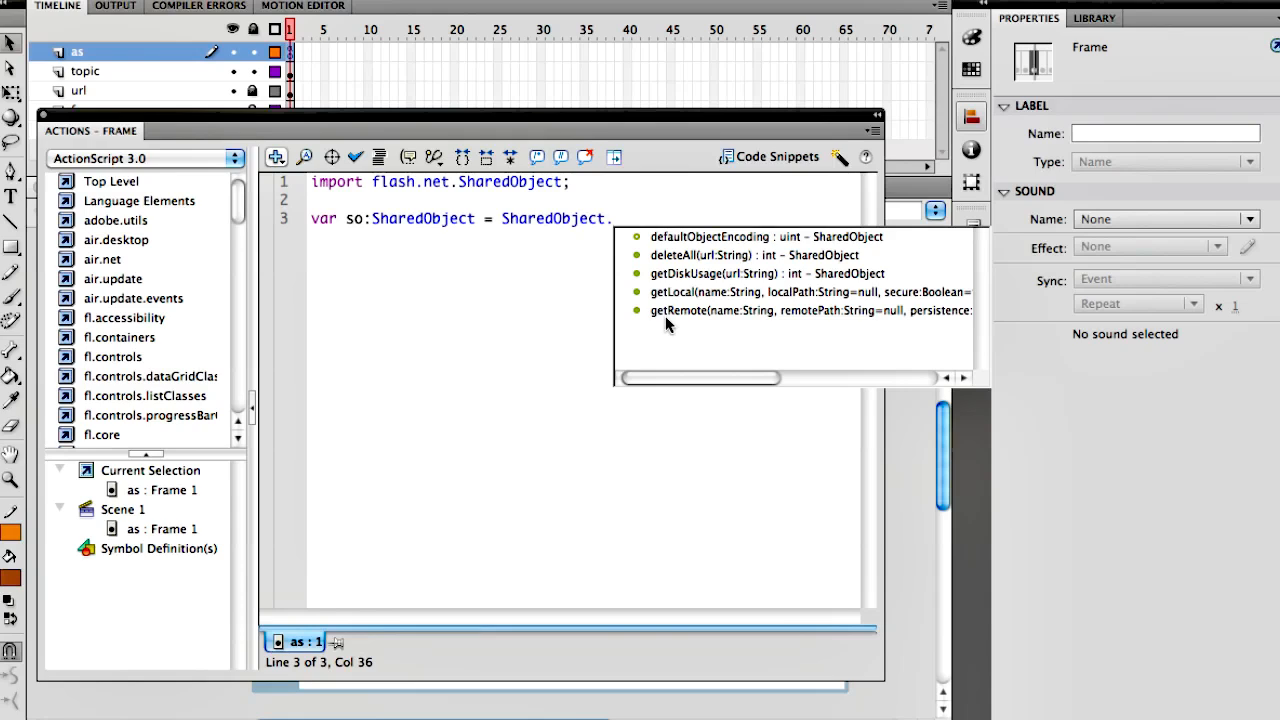
pyautogui.moveTo(664, 300)
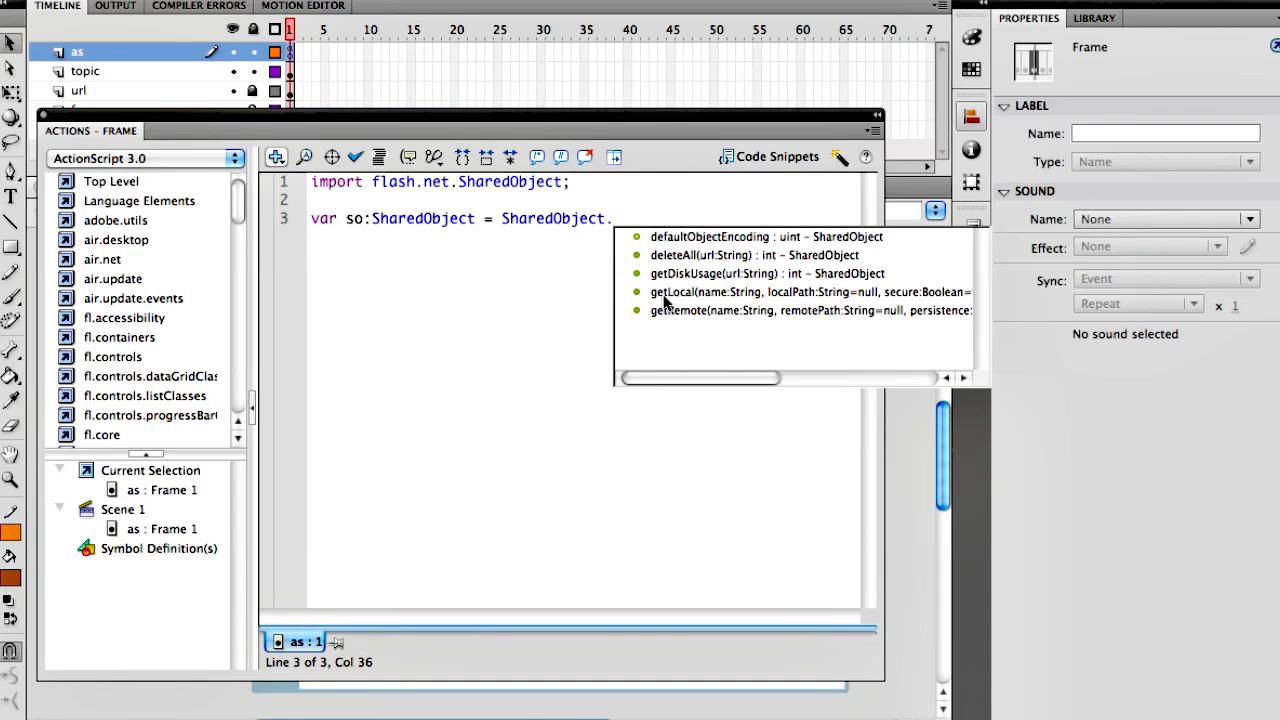
pyautogui.write('getL')
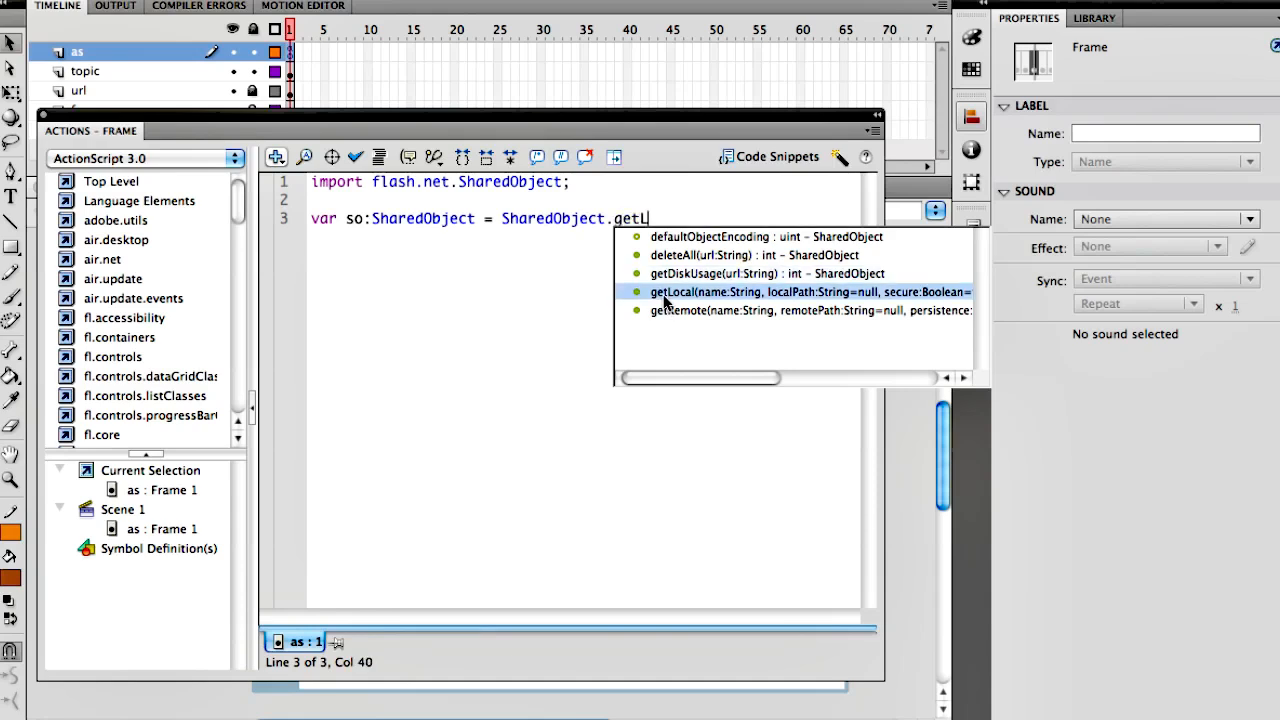
pyautogui.click(710, 292)
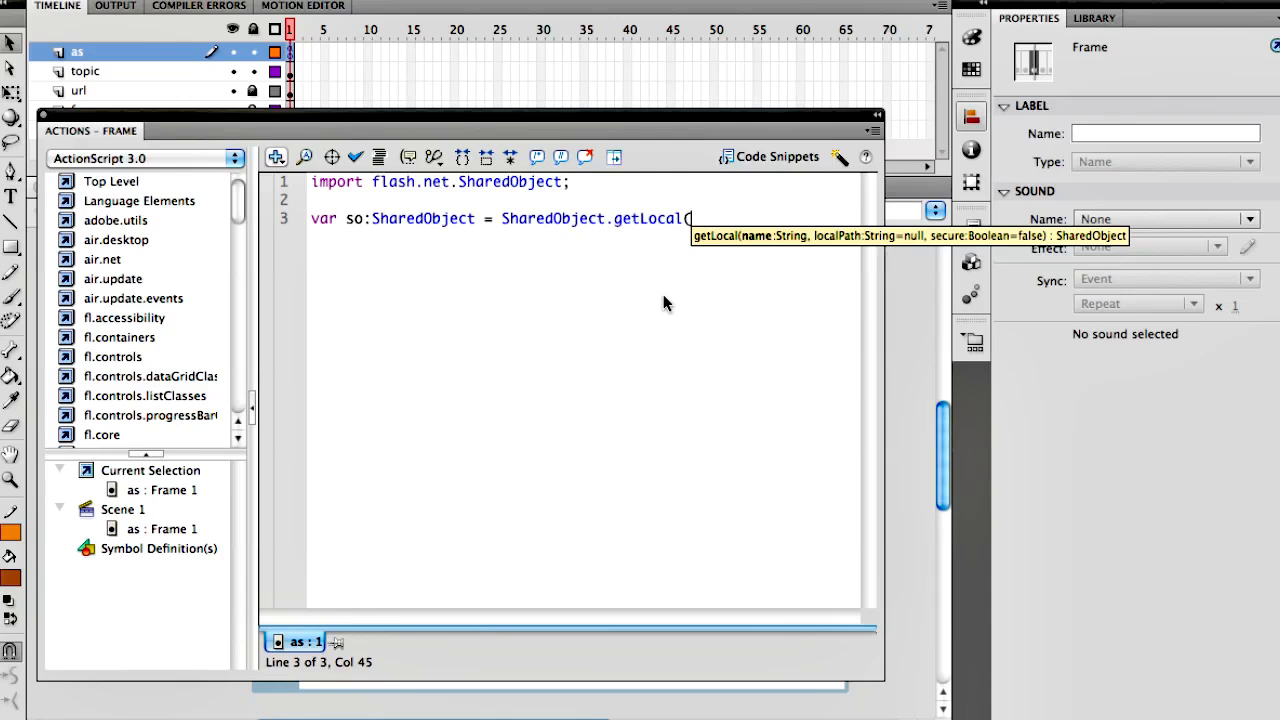
# Complete the call as getLocal("everythingfla", "/"); and start a new line.
pyautogui.write('"')
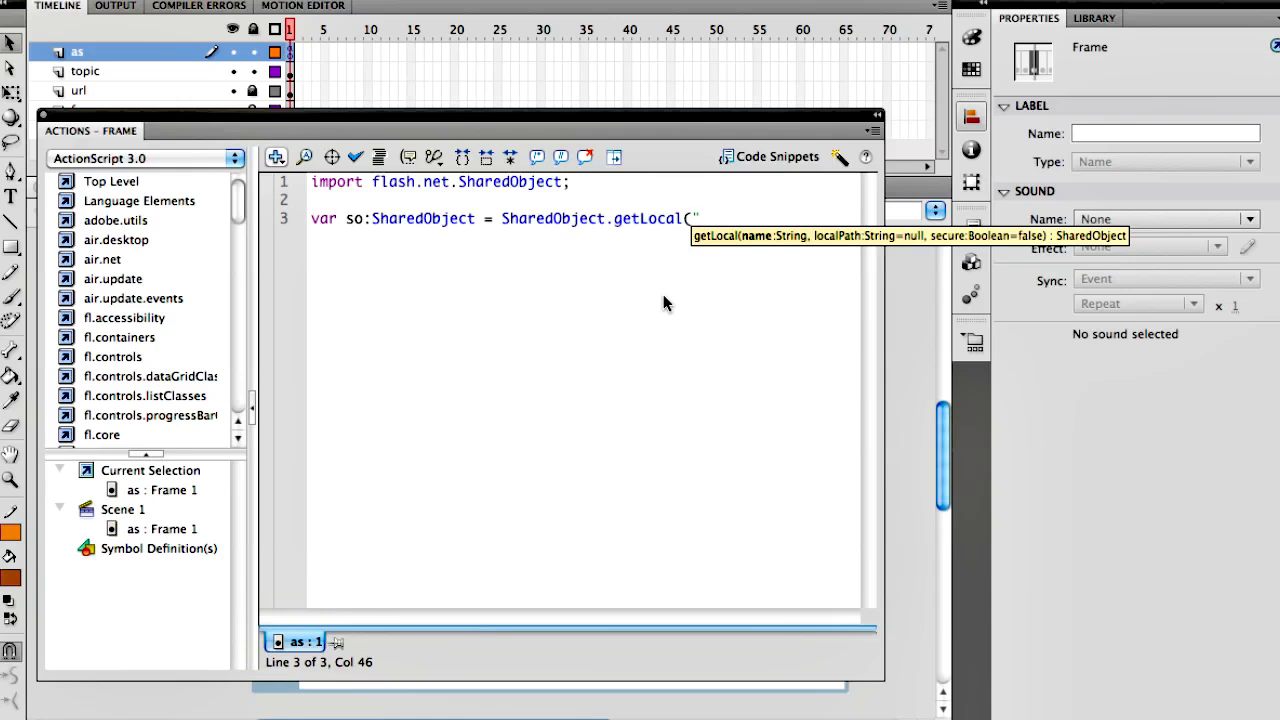
pyautogui.write('everythingfld')
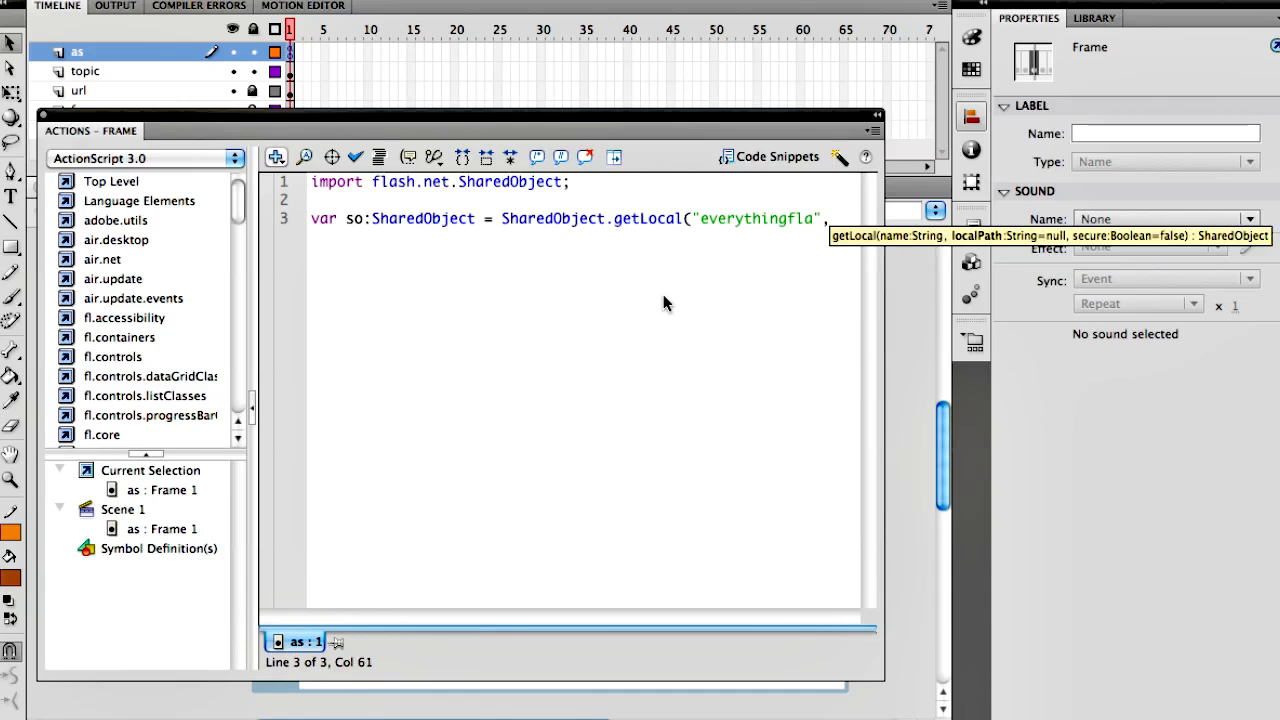
pyautogui.write(',"/"')
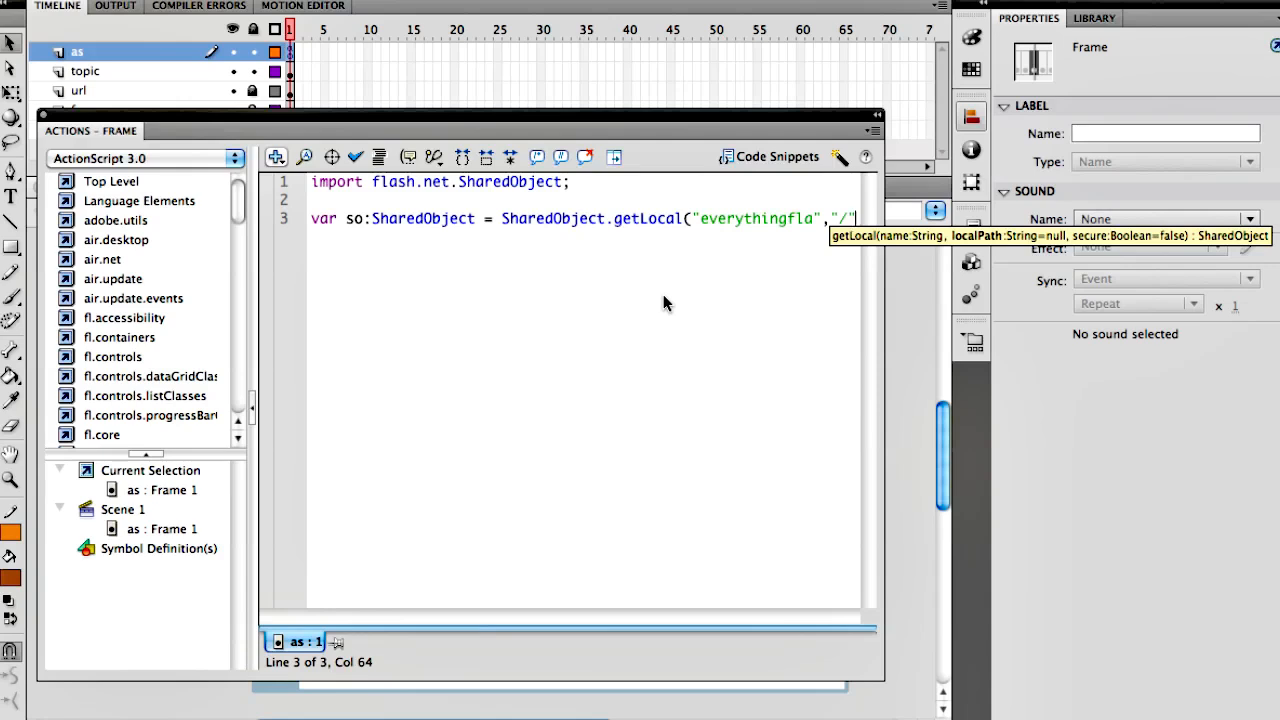
pyautogui.write(')')
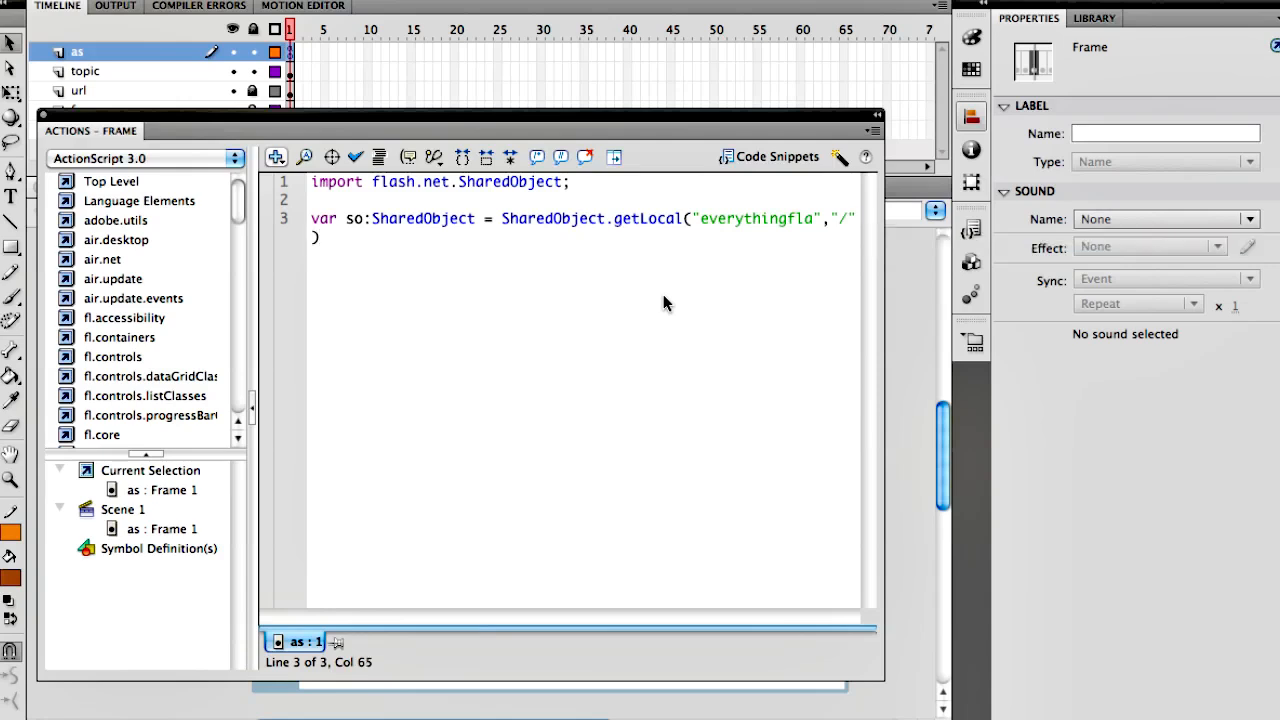
pyautogui.press('enter')
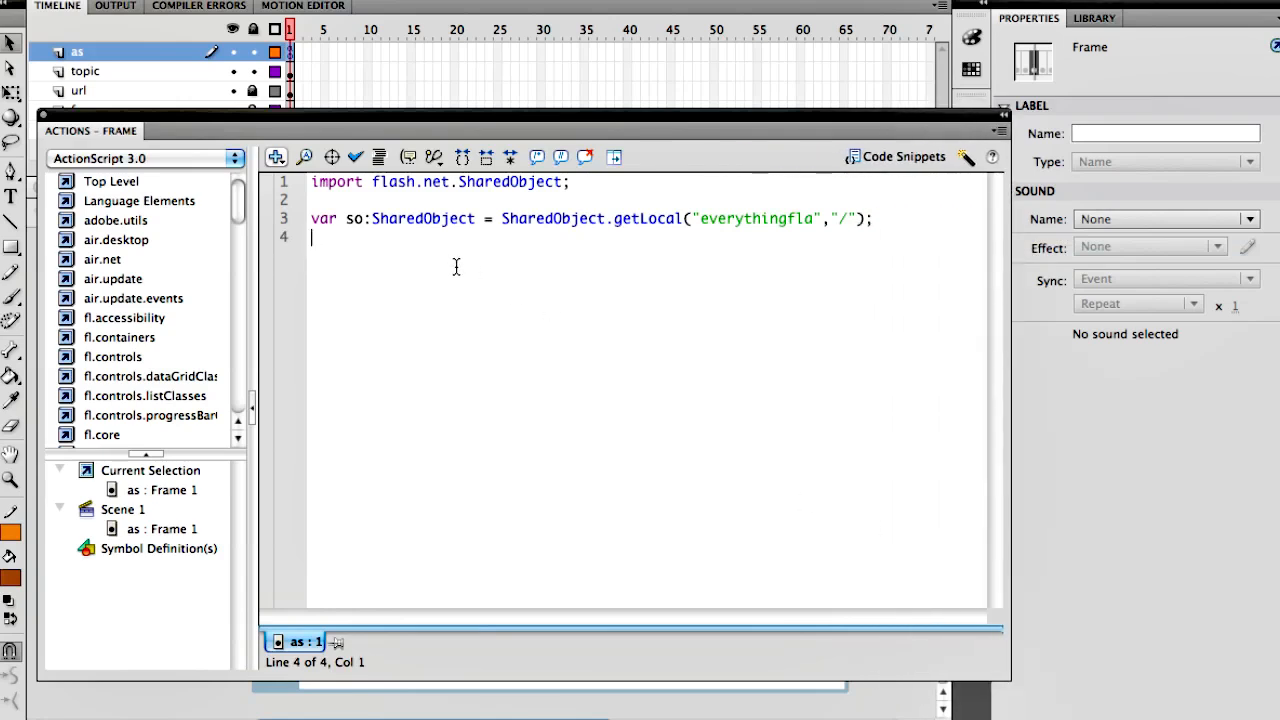
# Add trace(so.data); so the test movie outputs [object Object].
pyautogui.write('trace(so')
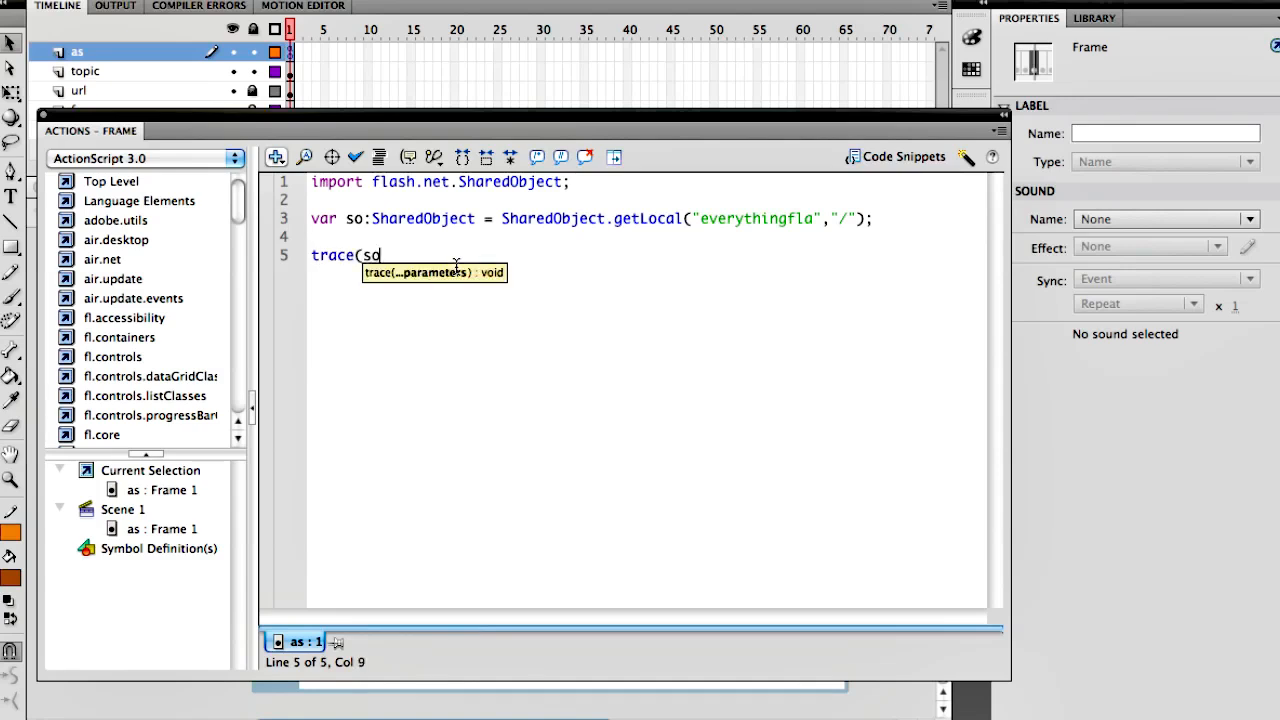
pyautogui.write('.dat')
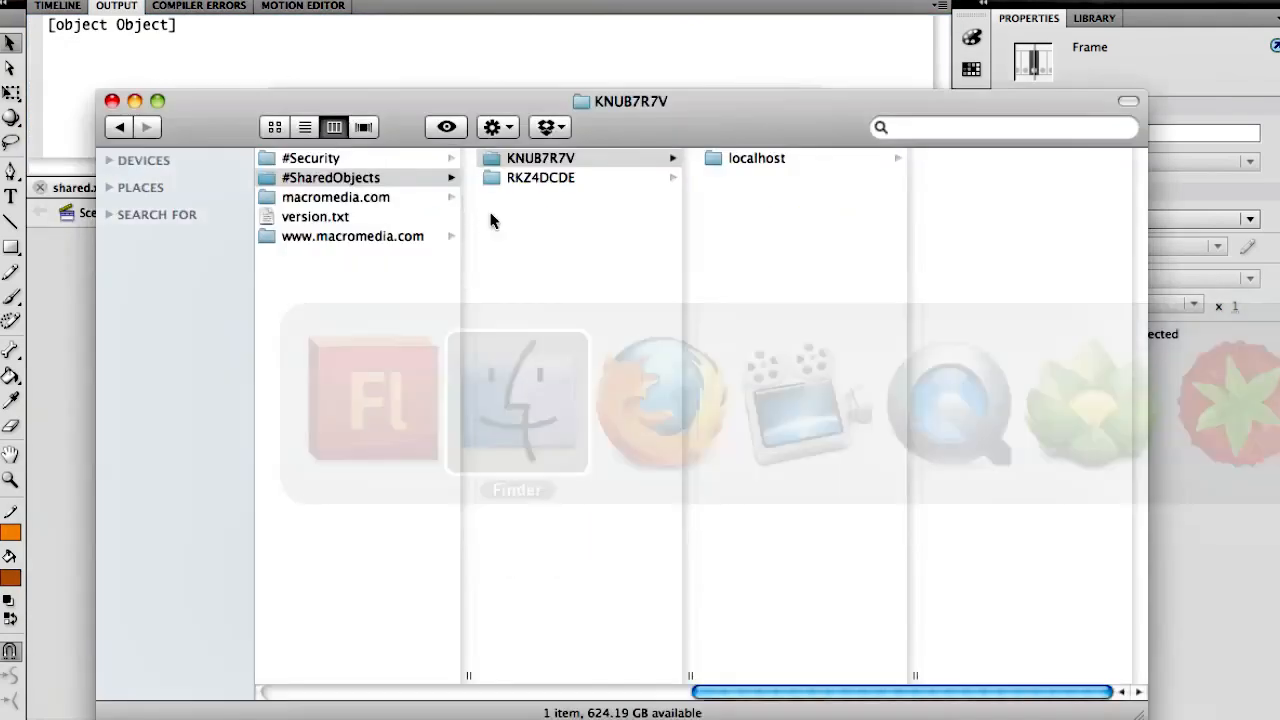
# Browse KNUB7R7V into the recreated localhost folder, which shows 0 items.
pyautogui.click(540, 158)
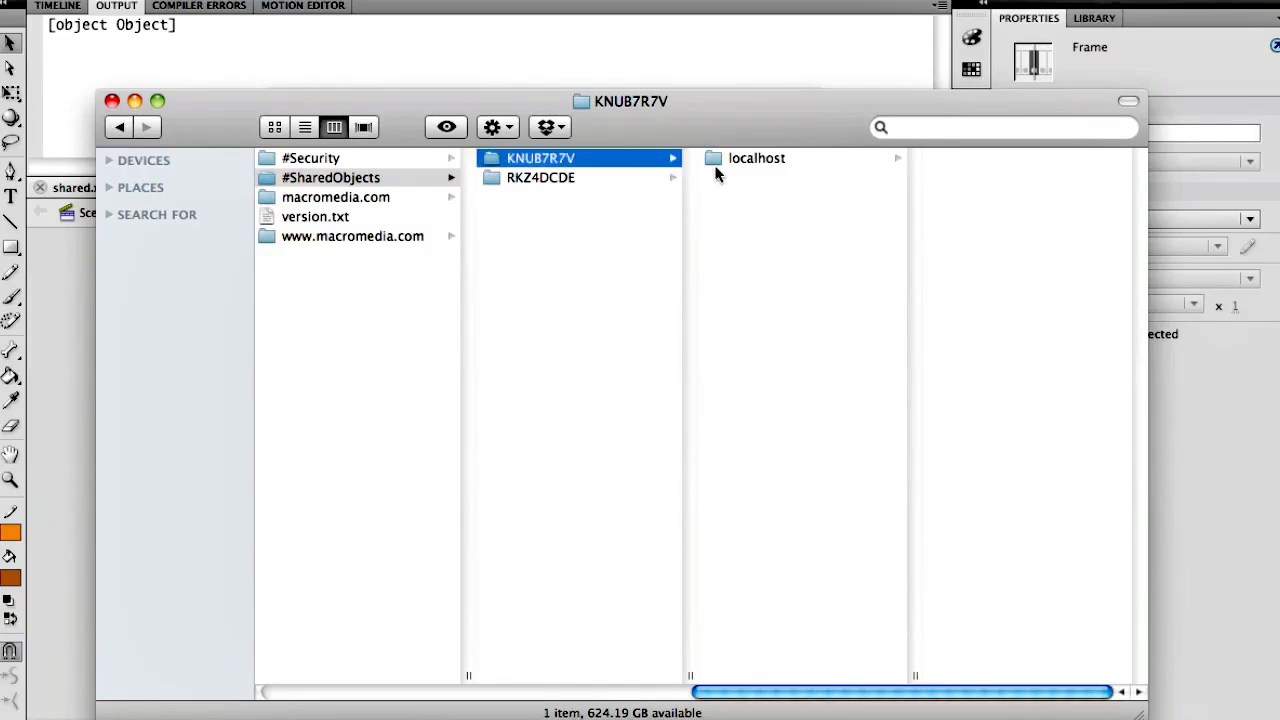
pyautogui.click(756, 158)
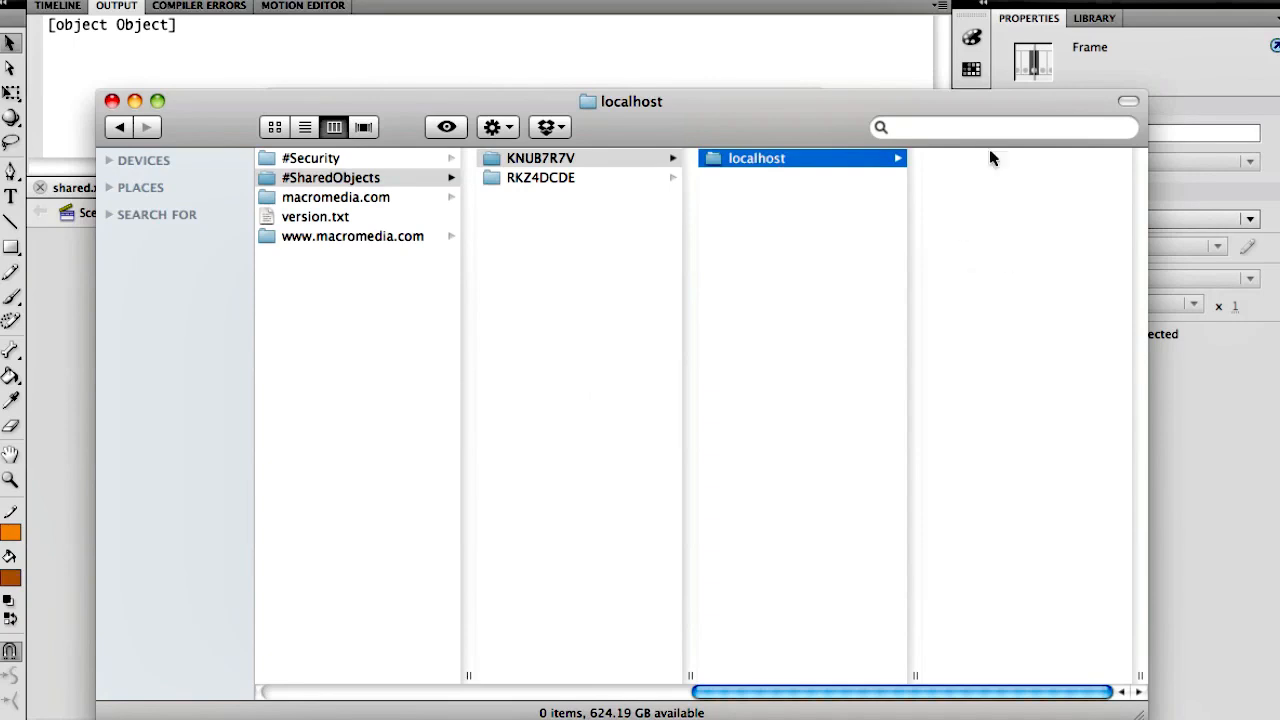
pyautogui.moveTo(192, 332)
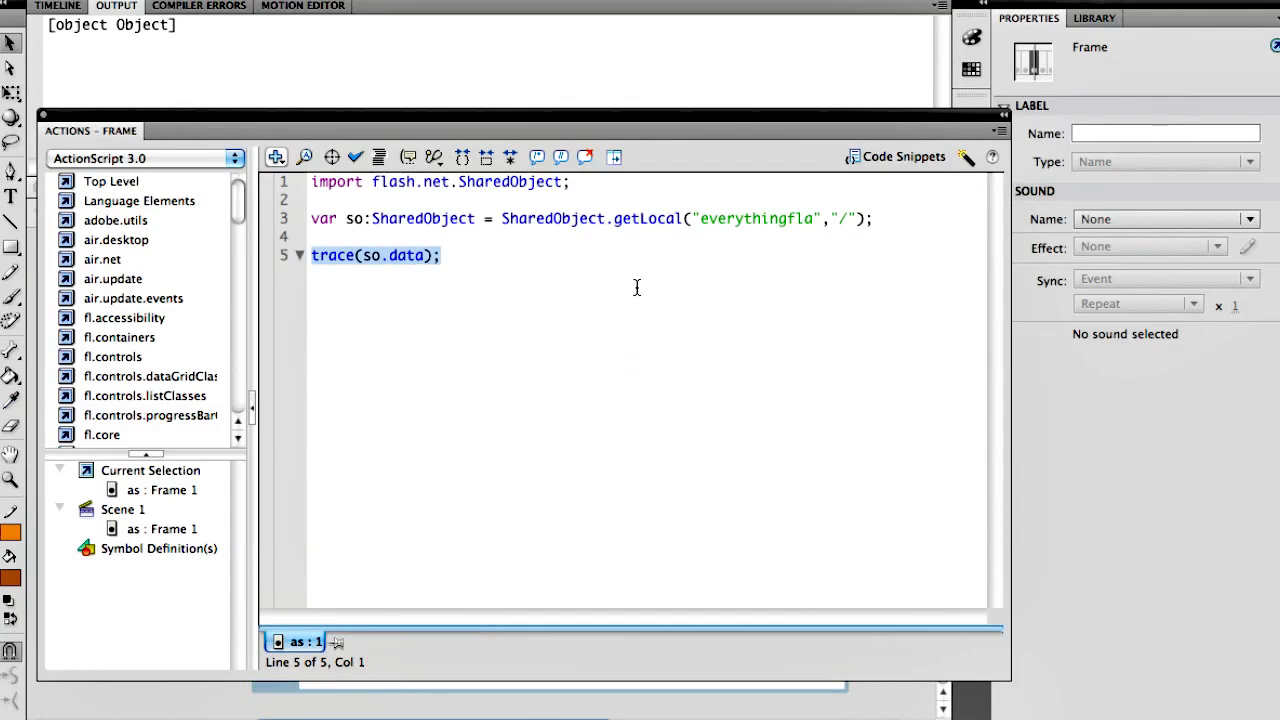
# Store the name with so.data.me = "Ben"; and leave empty lines below it.
pyautogui.write('so.data')
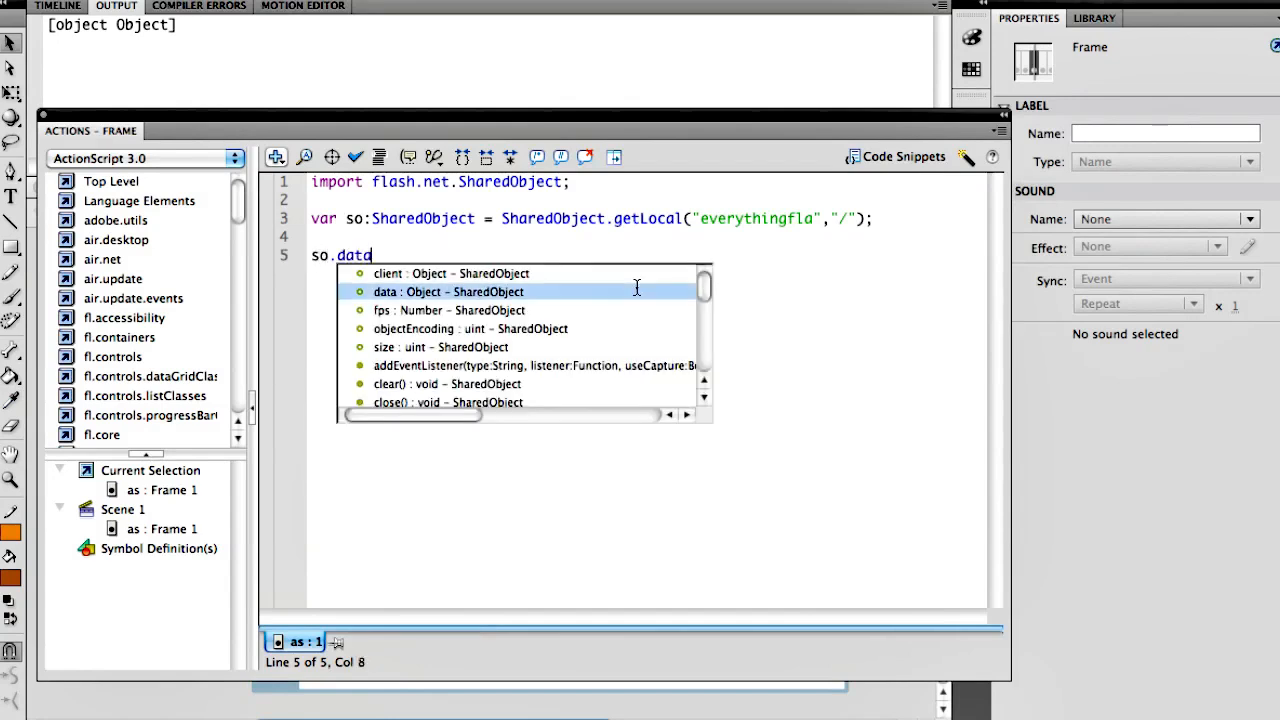
pyautogui.write('.')
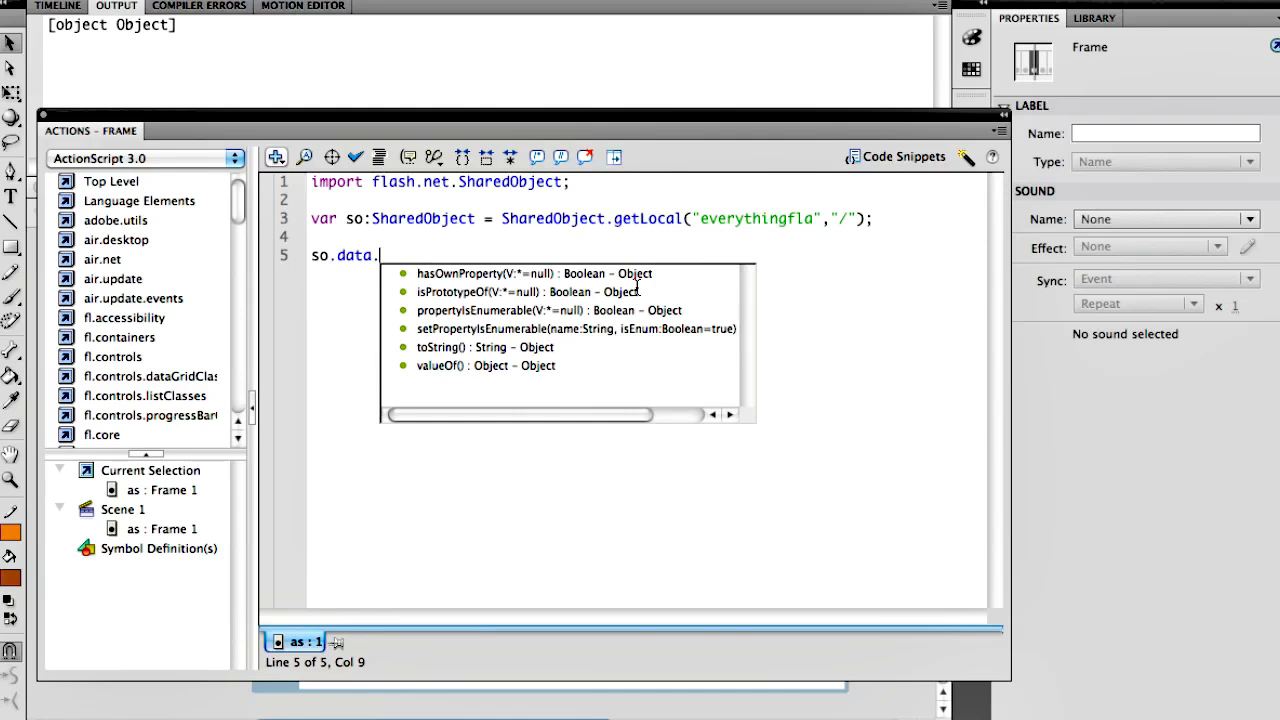
pyautogui.write('me = "Ben')
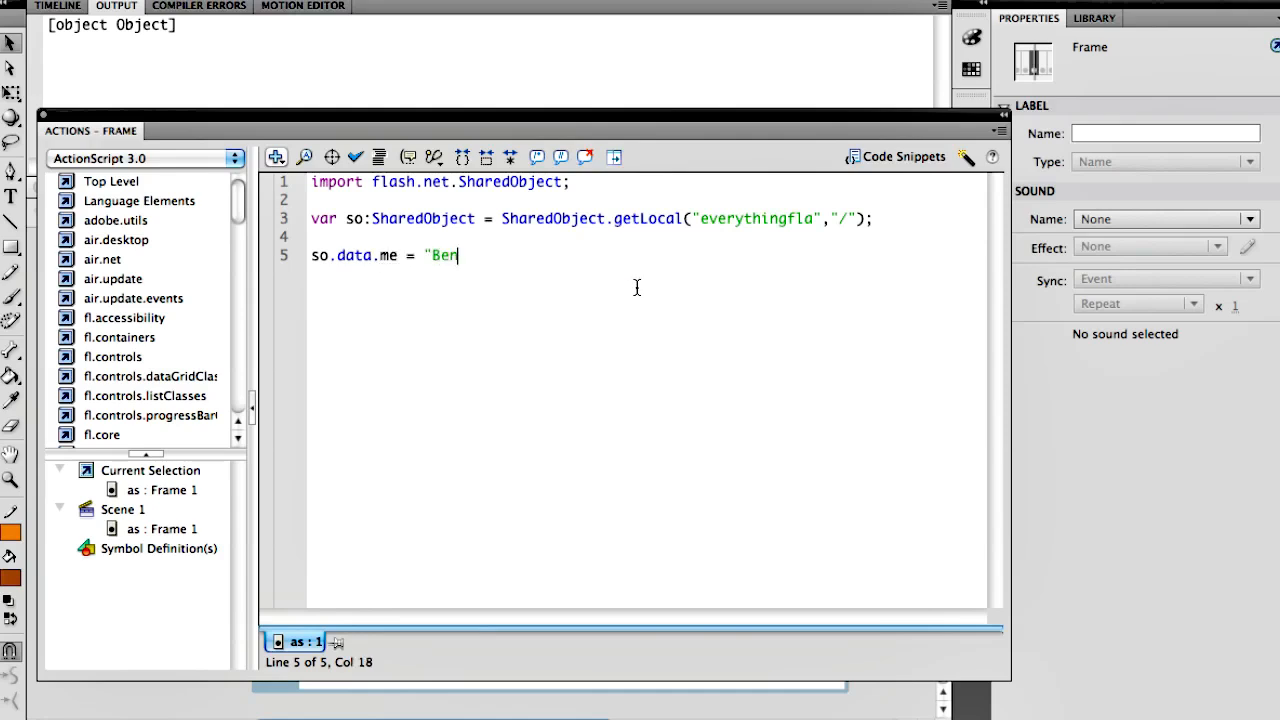
pyautogui.write('";')
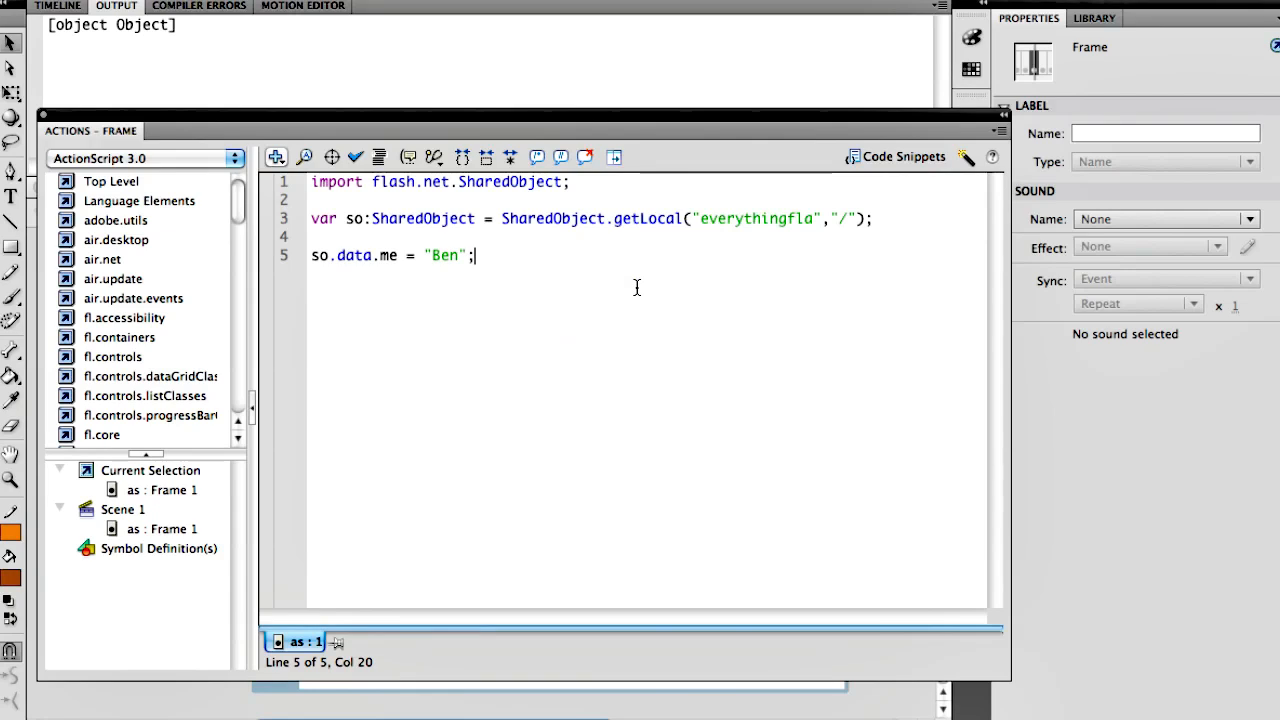
pyautogui.press('enter')
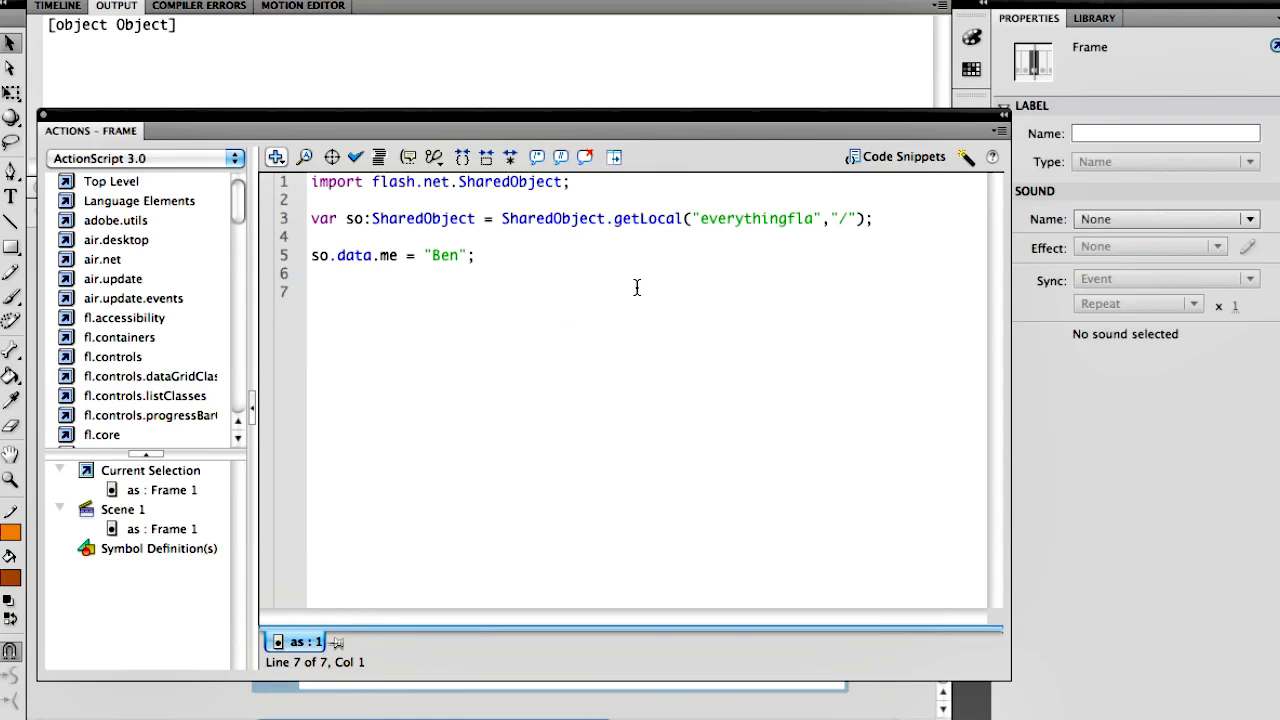
# Write trace(so.flush()); on line 7 and test the movie, which reports flushed.
pyautogui.click(312, 292)
pyautogui.write('so.')
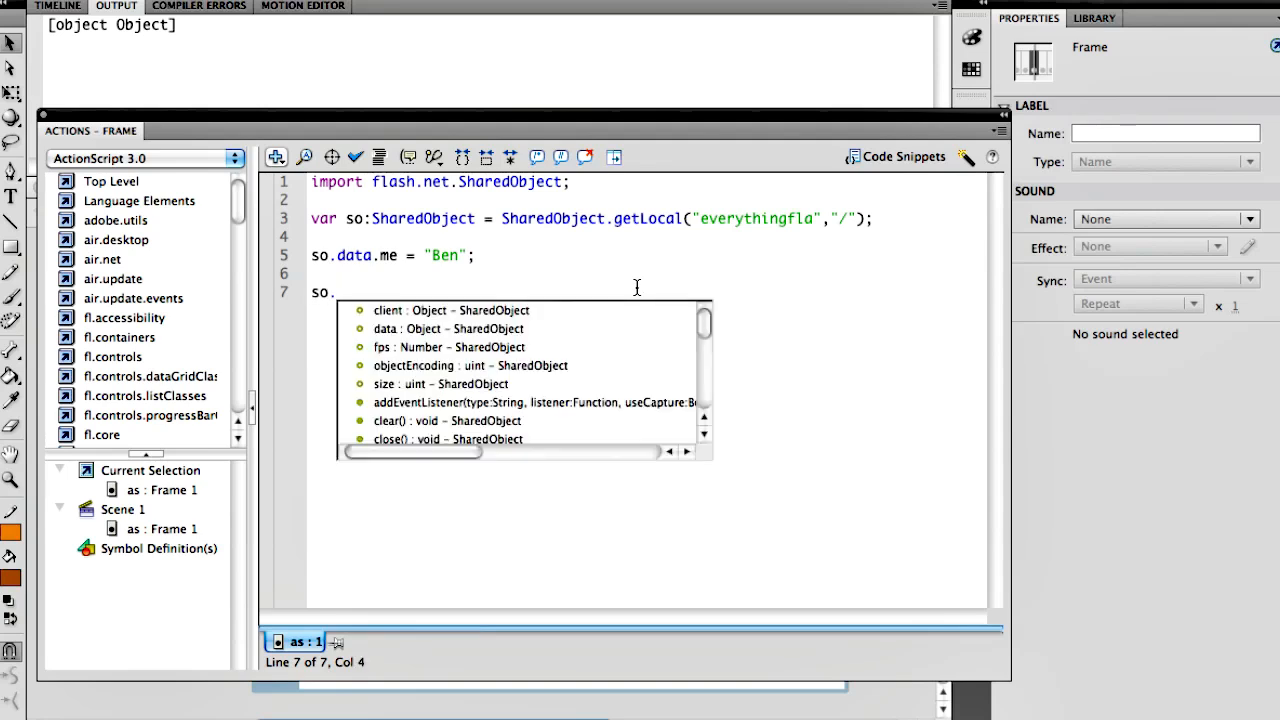
pyautogui.write('flush(')
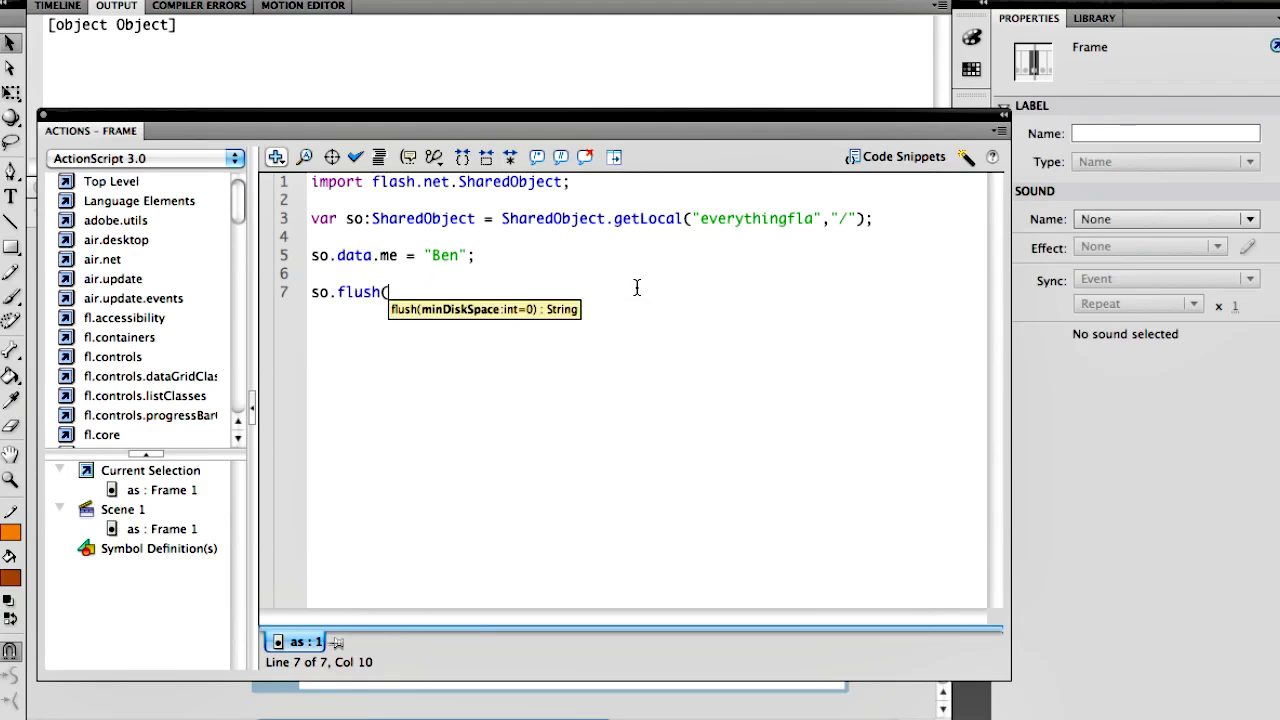
pyautogui.write(')')
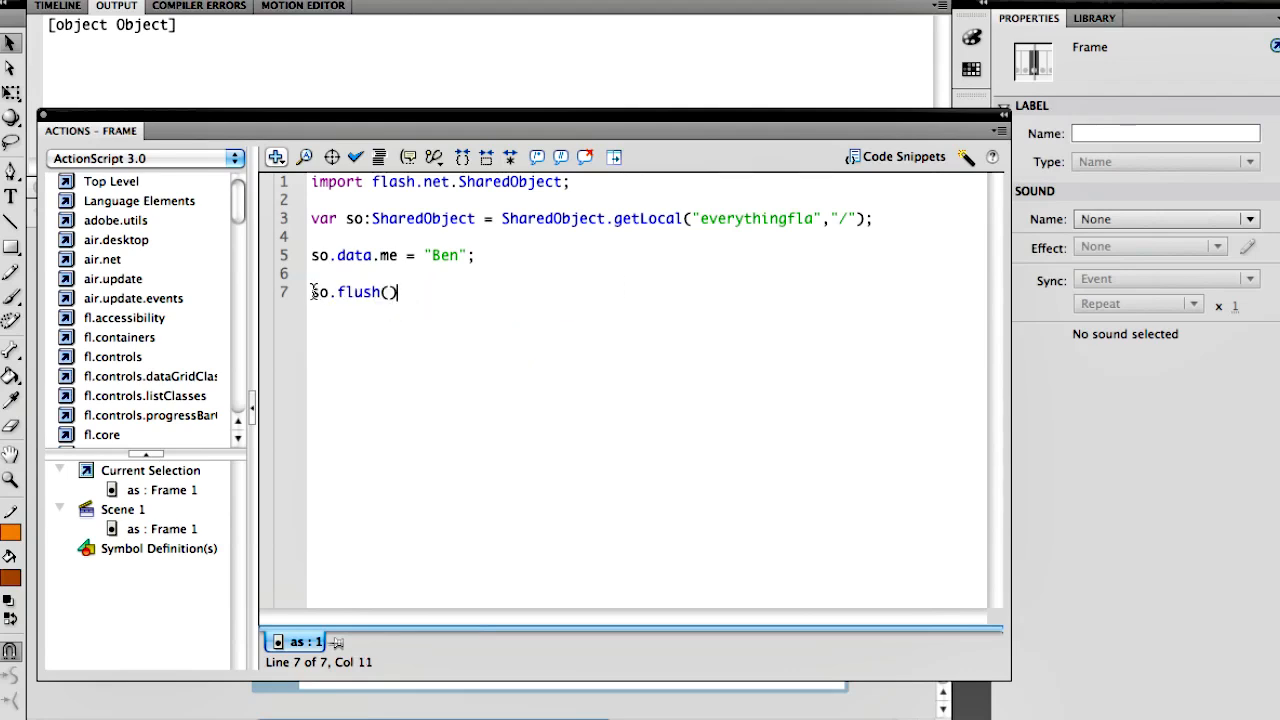
pyautogui.write('trace')
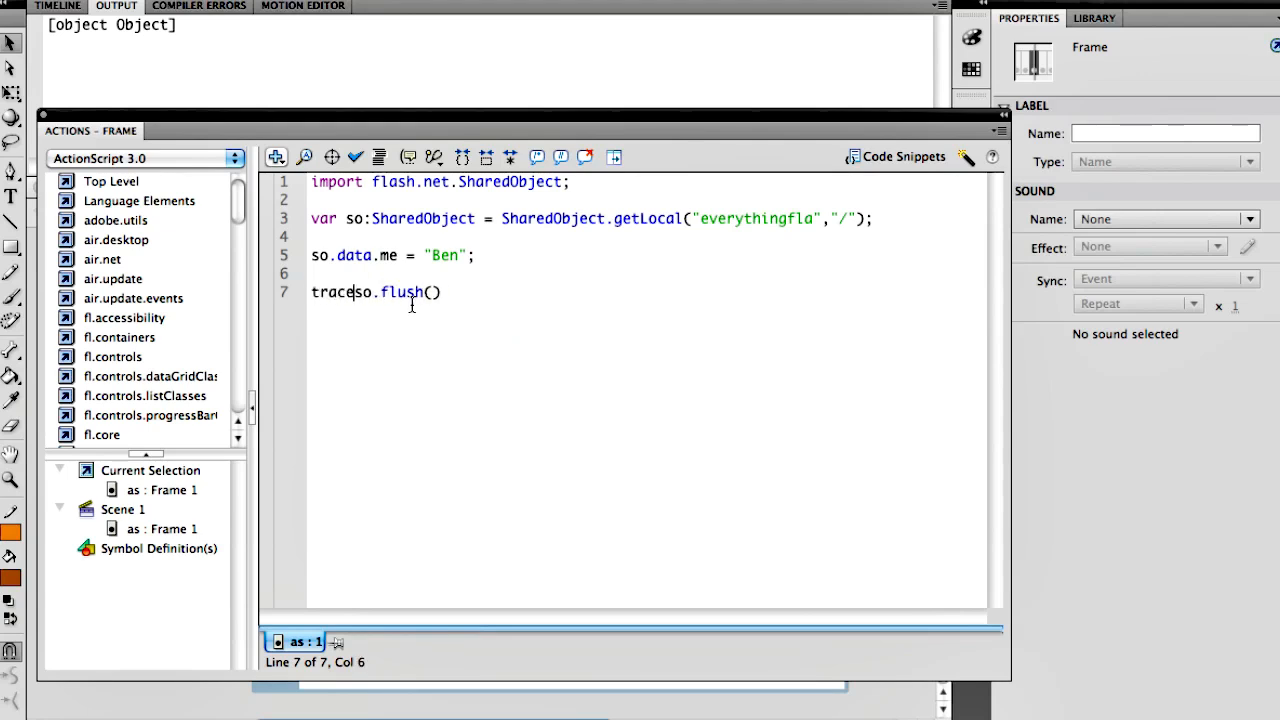
pyautogui.write('(')
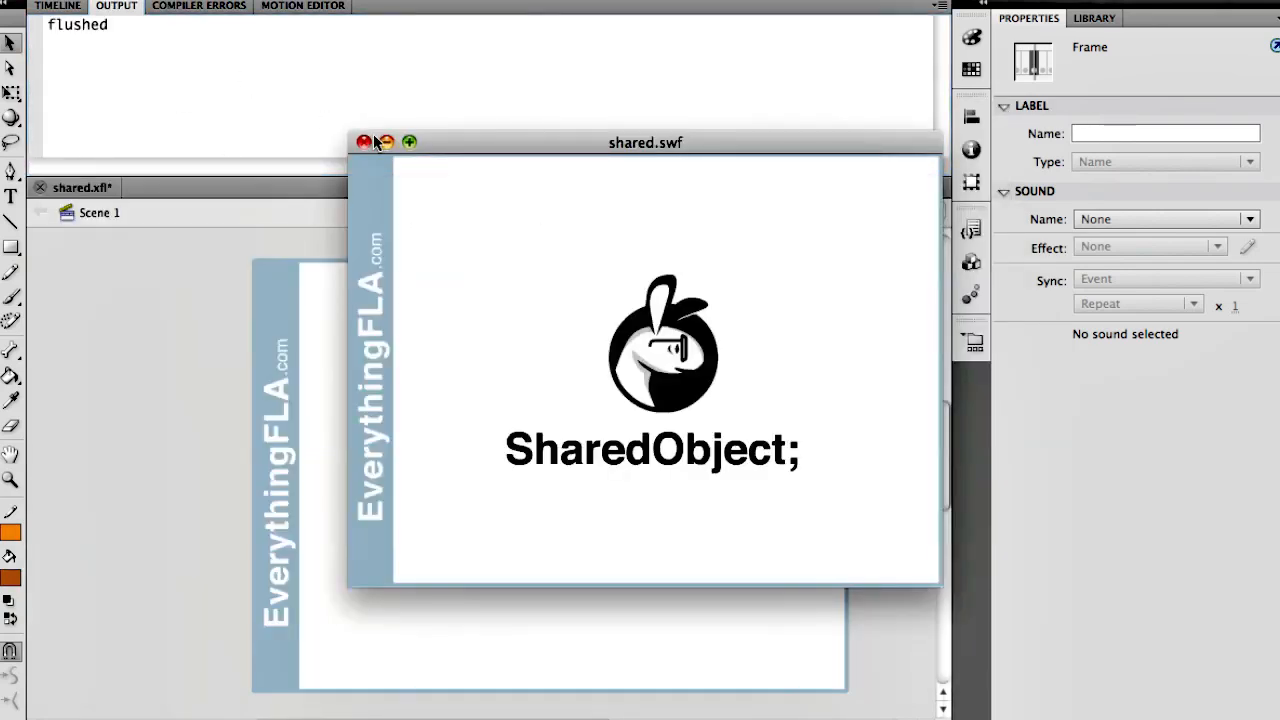
pyautogui.click(364, 140)
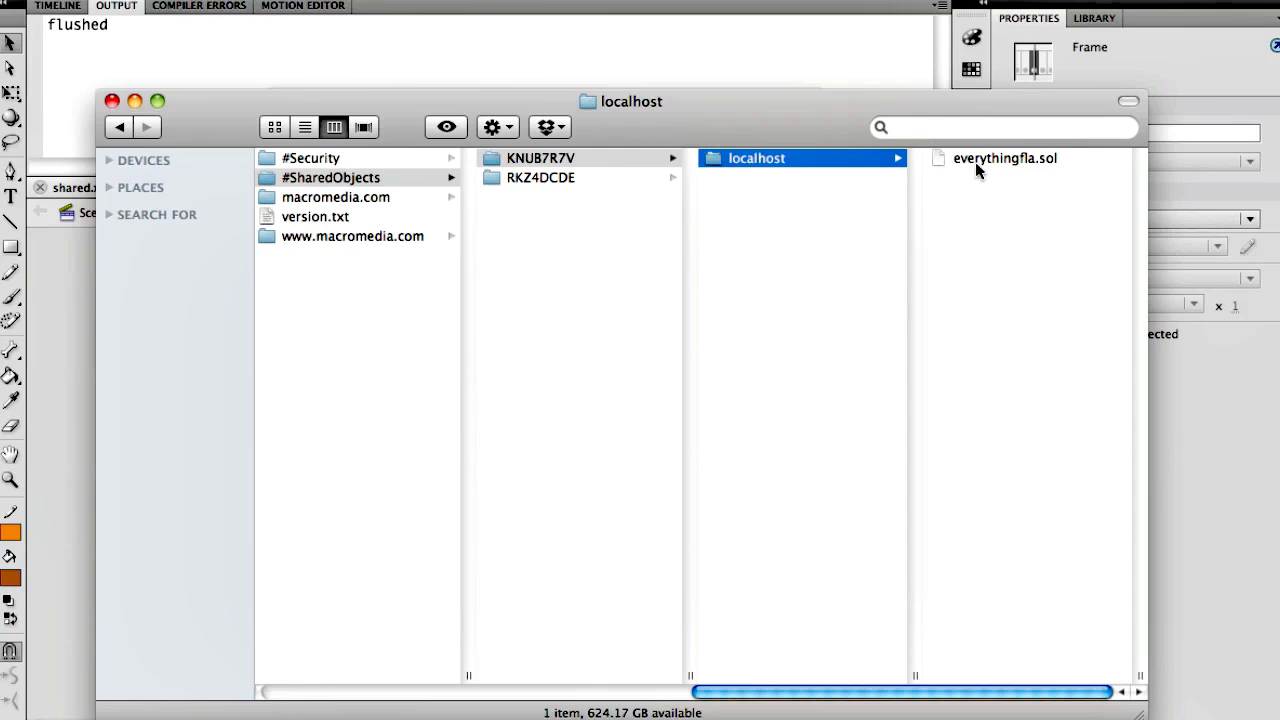
# Select everythingfla.sol in localhost to preview its 4 KB document details.
pyautogui.click(1004, 158)
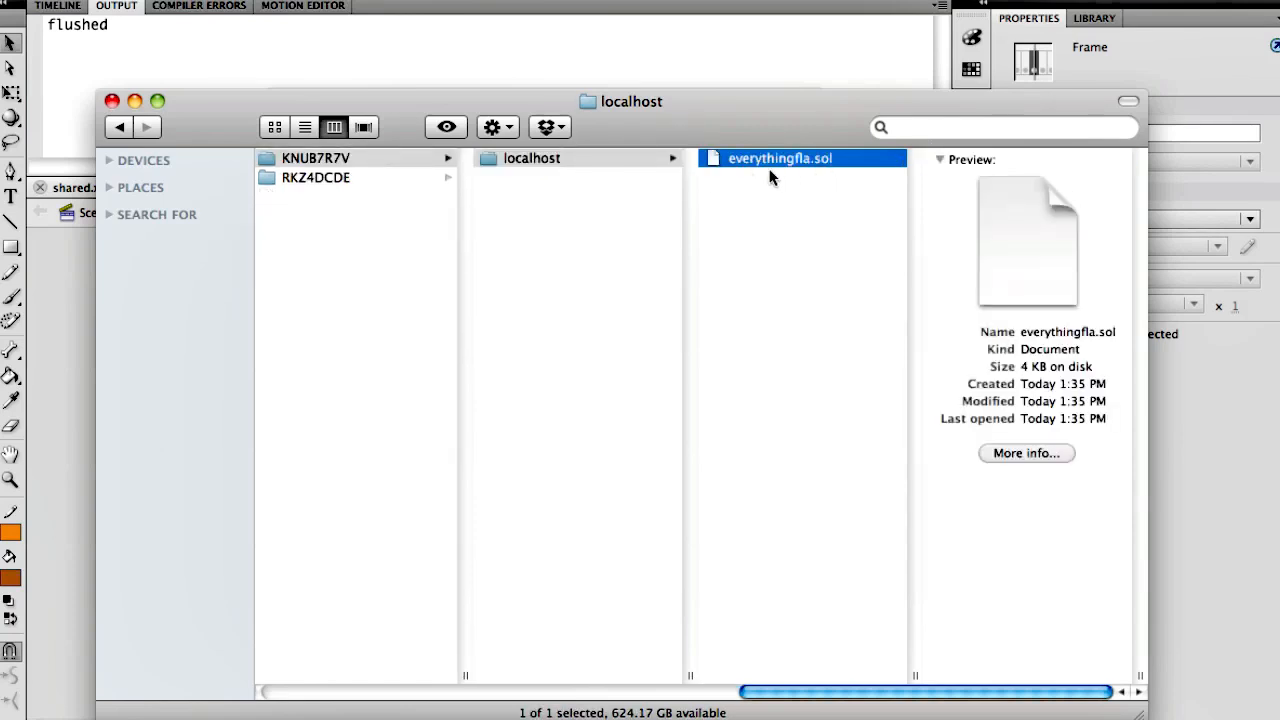
pyautogui.moveTo(824, 174)
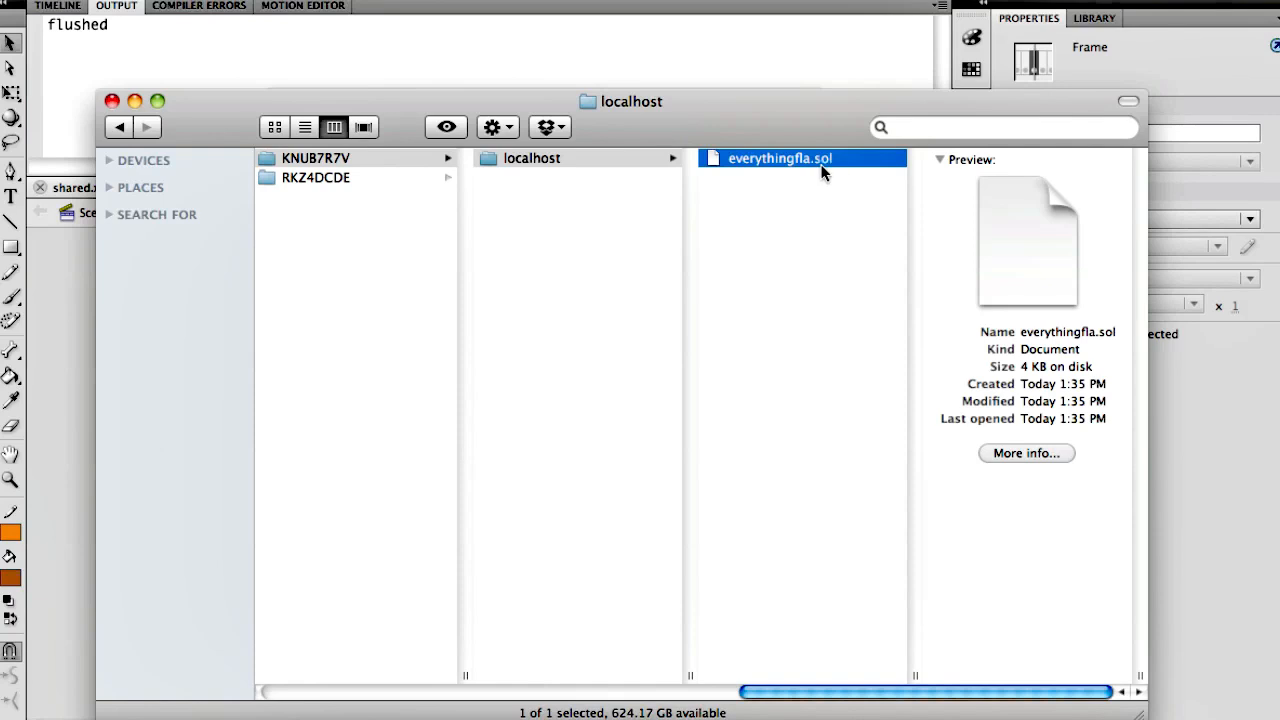
pyautogui.moveTo(864, 176)
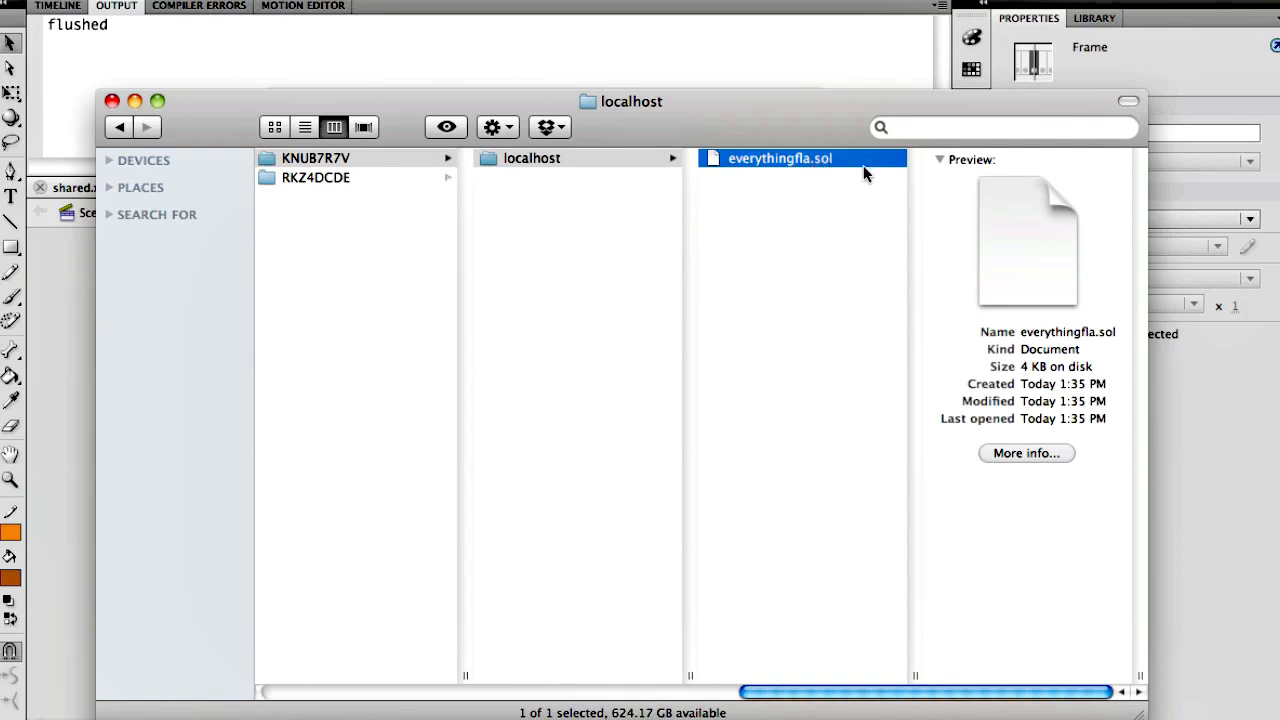
pyautogui.moveTo(120, 322)
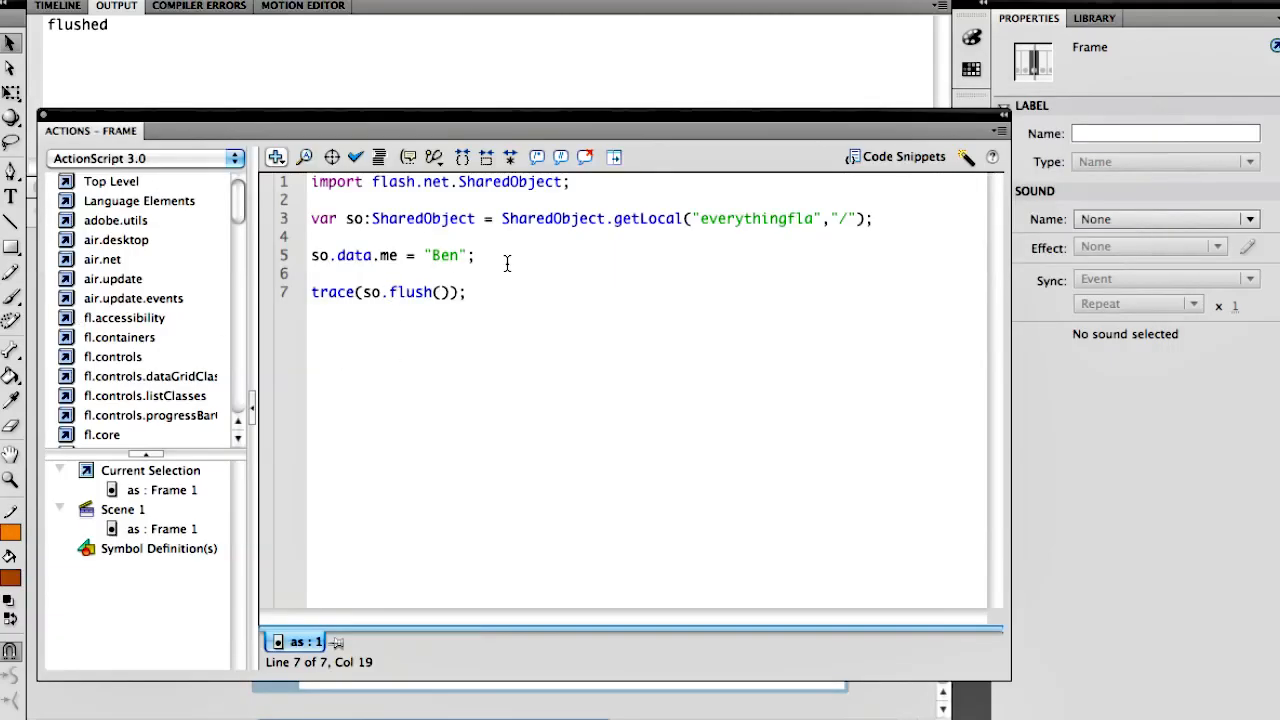
# Add so.data.date = new Date(); then wrap the save and flush lines in /* */.
pyautogui.write('so.data.date = new')
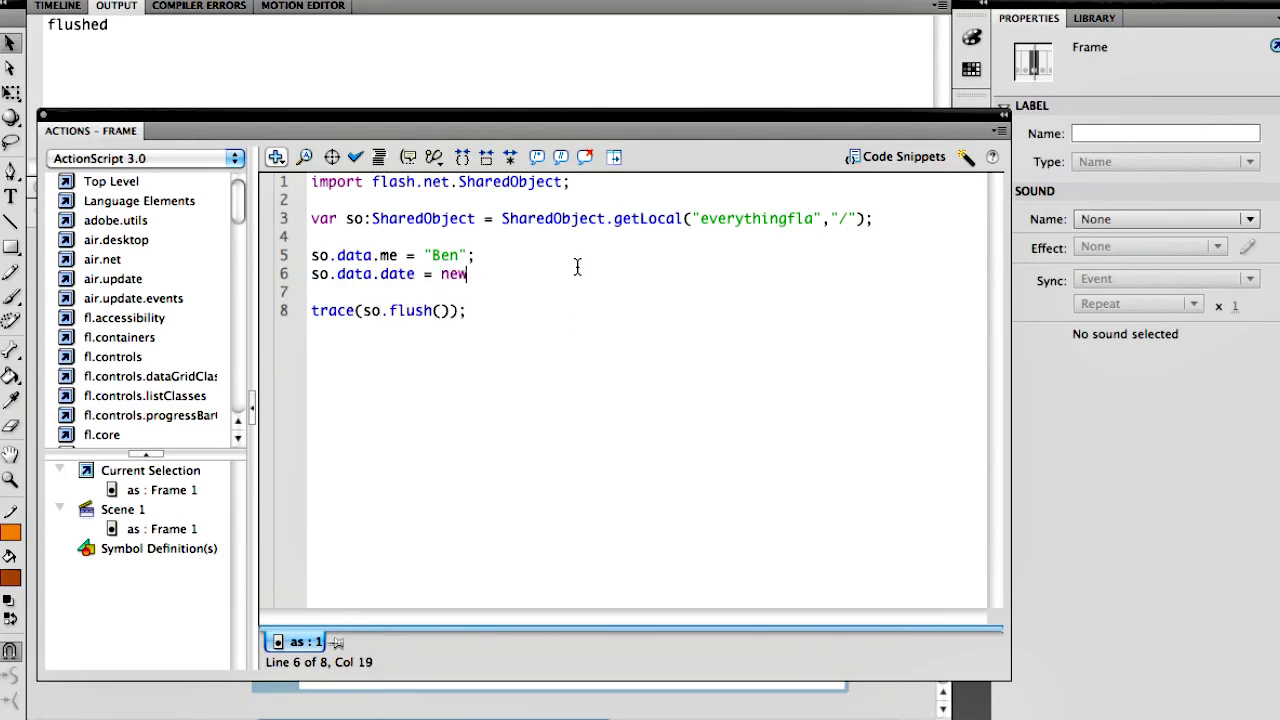
pyautogui.write('Date();')
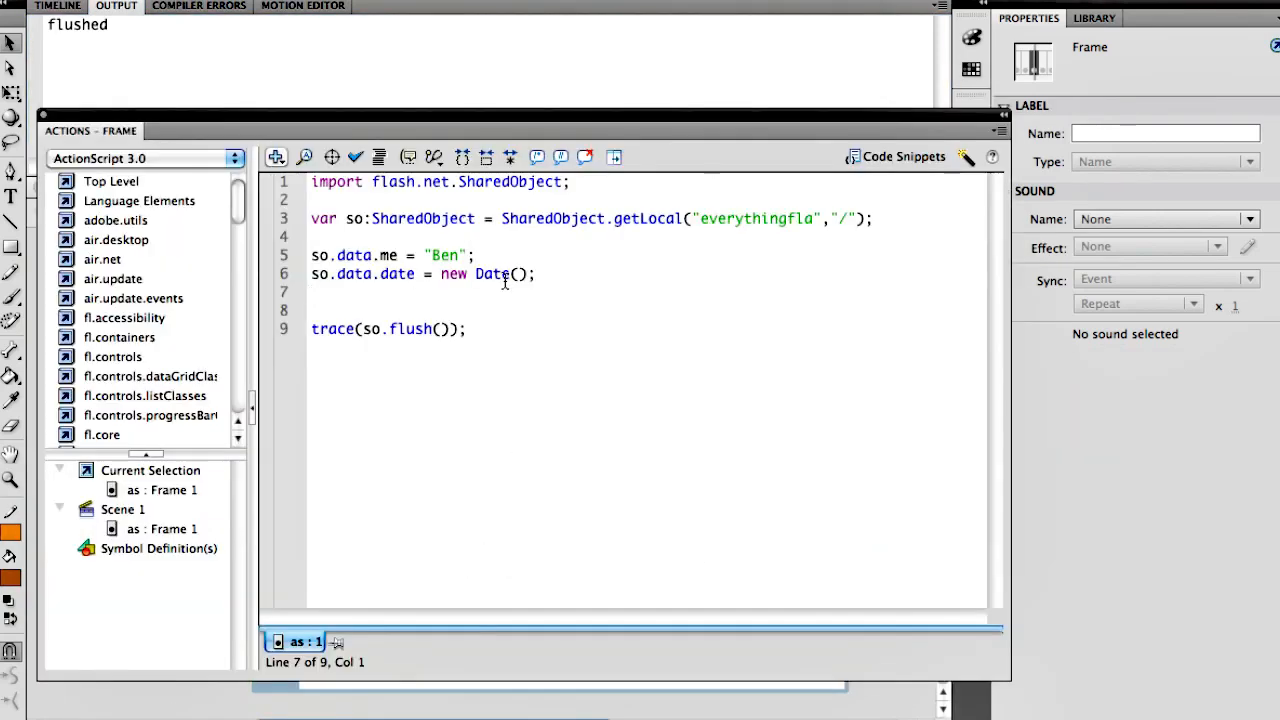
pyautogui.moveTo(312, 254); pyautogui.dragTo(464, 328)
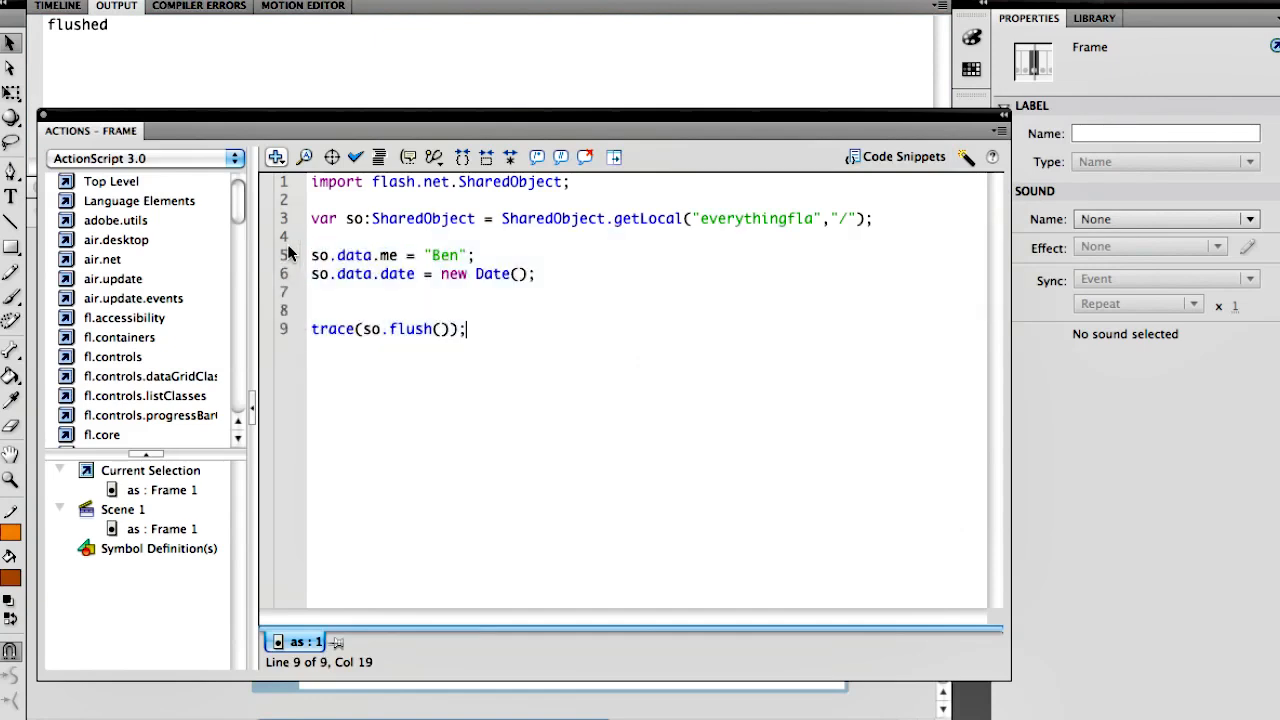
pyautogui.write('/*')
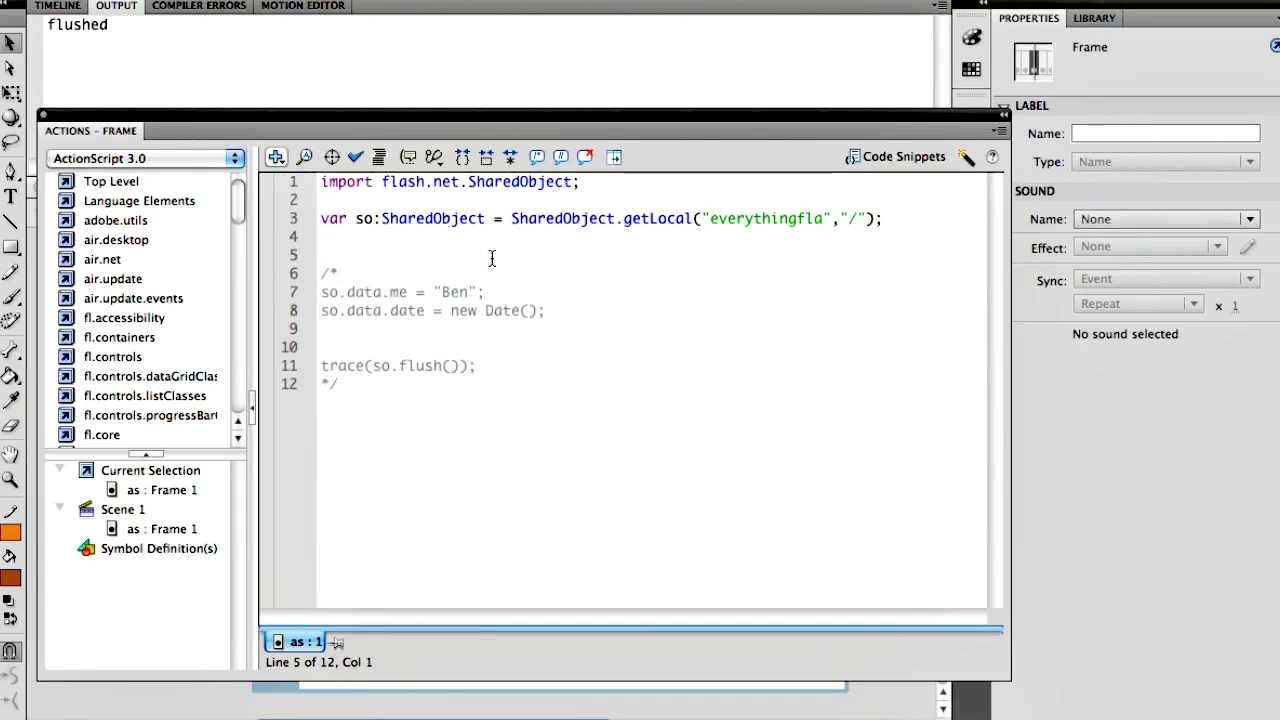
# Add trace(so.data.me); and test the movie, which outputs Ben.
pyautogui.write('trace(')
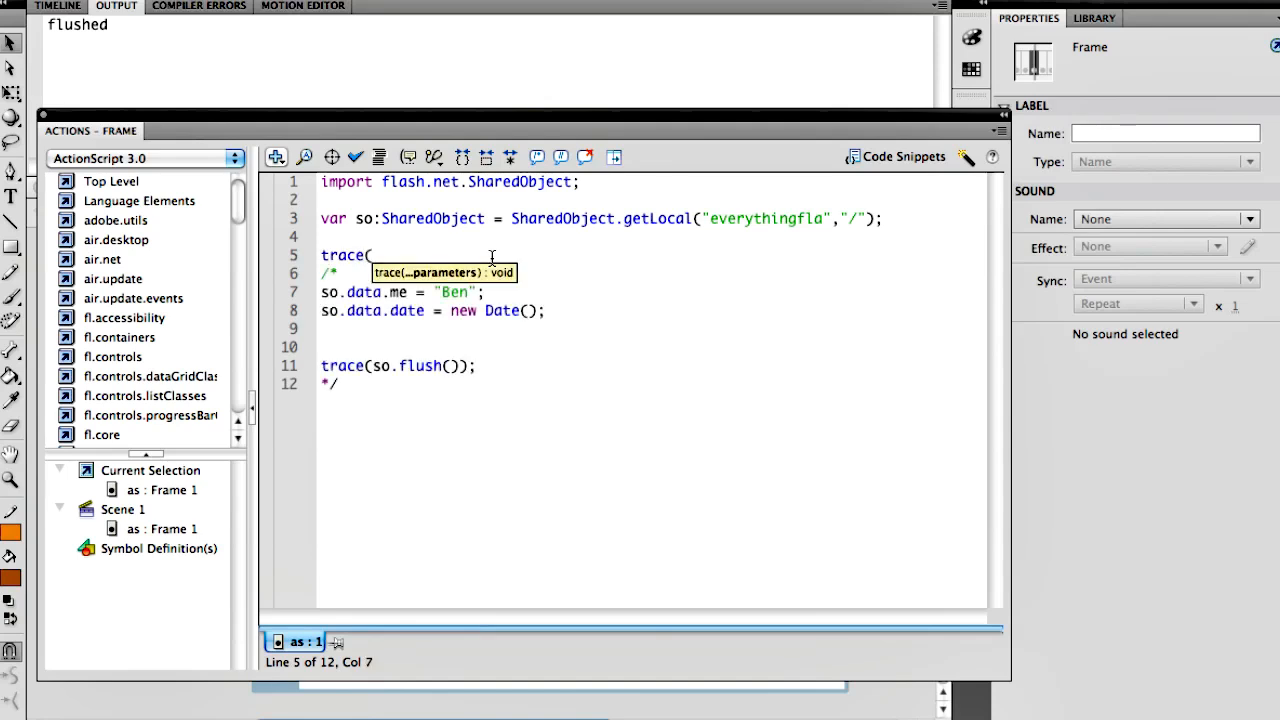
pyautogui.write('so.data.me);')
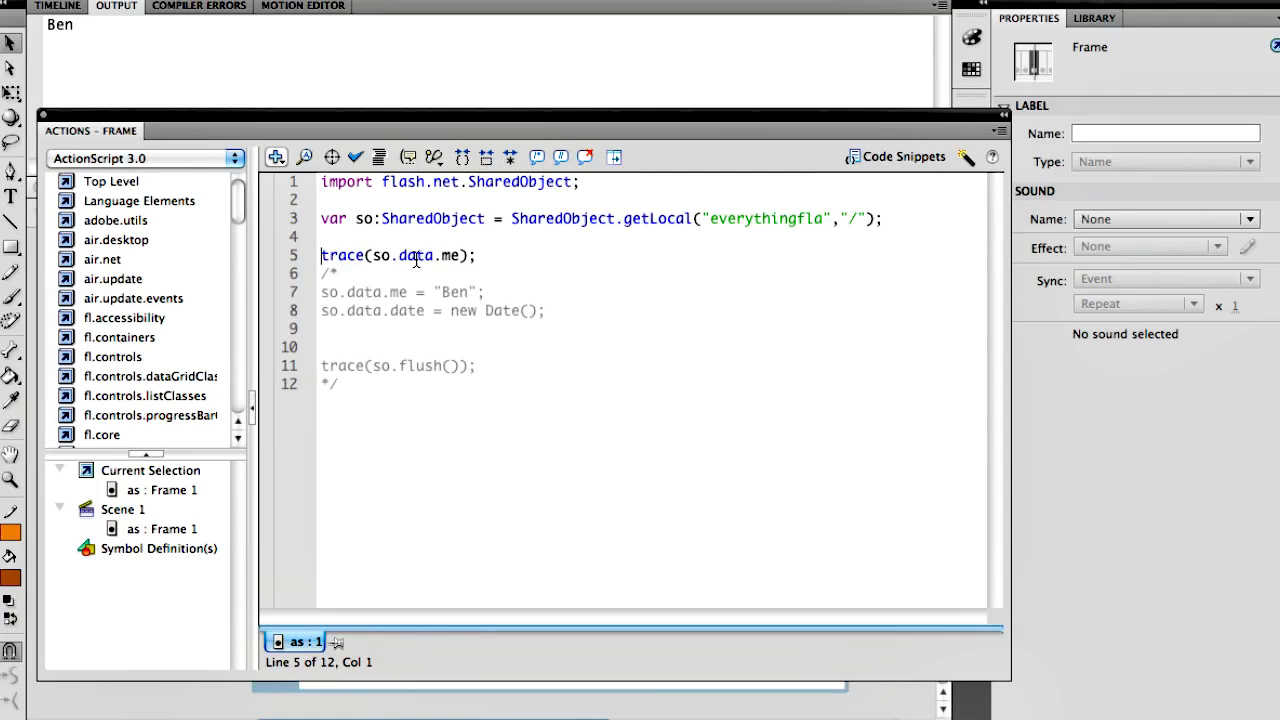
pyautogui.moveTo(456, 280)
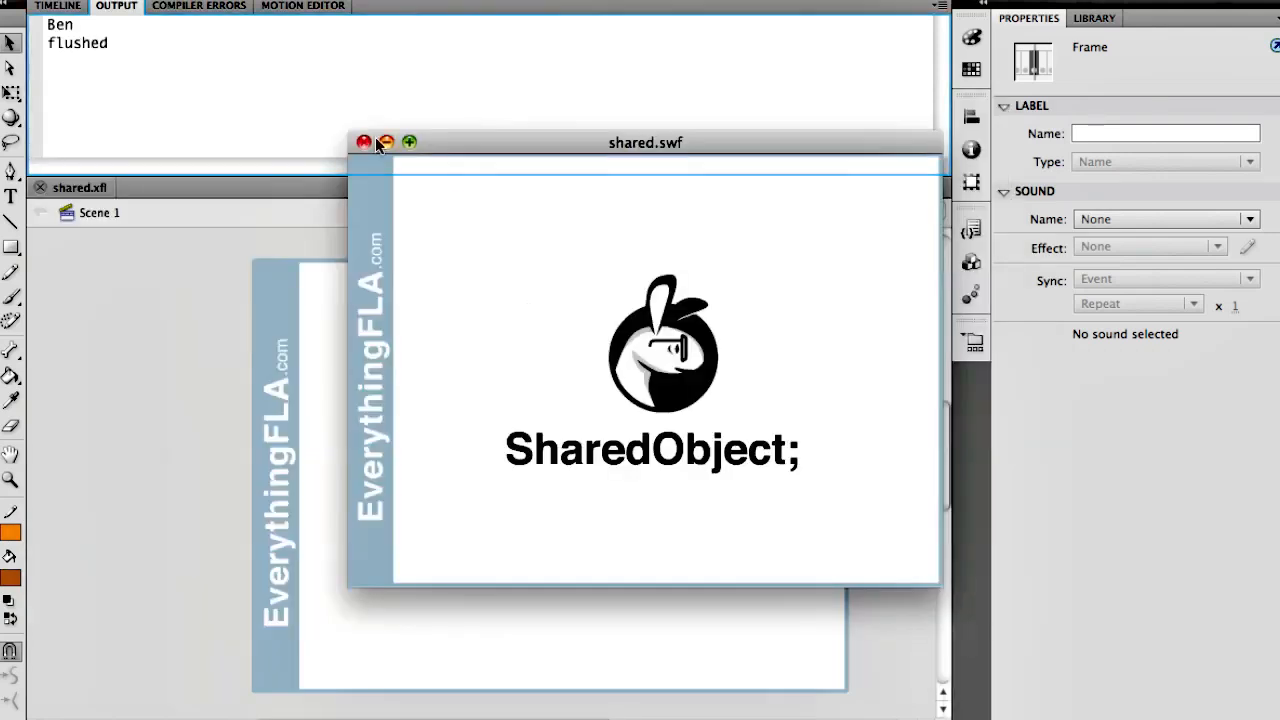
pyautogui.click(364, 142)
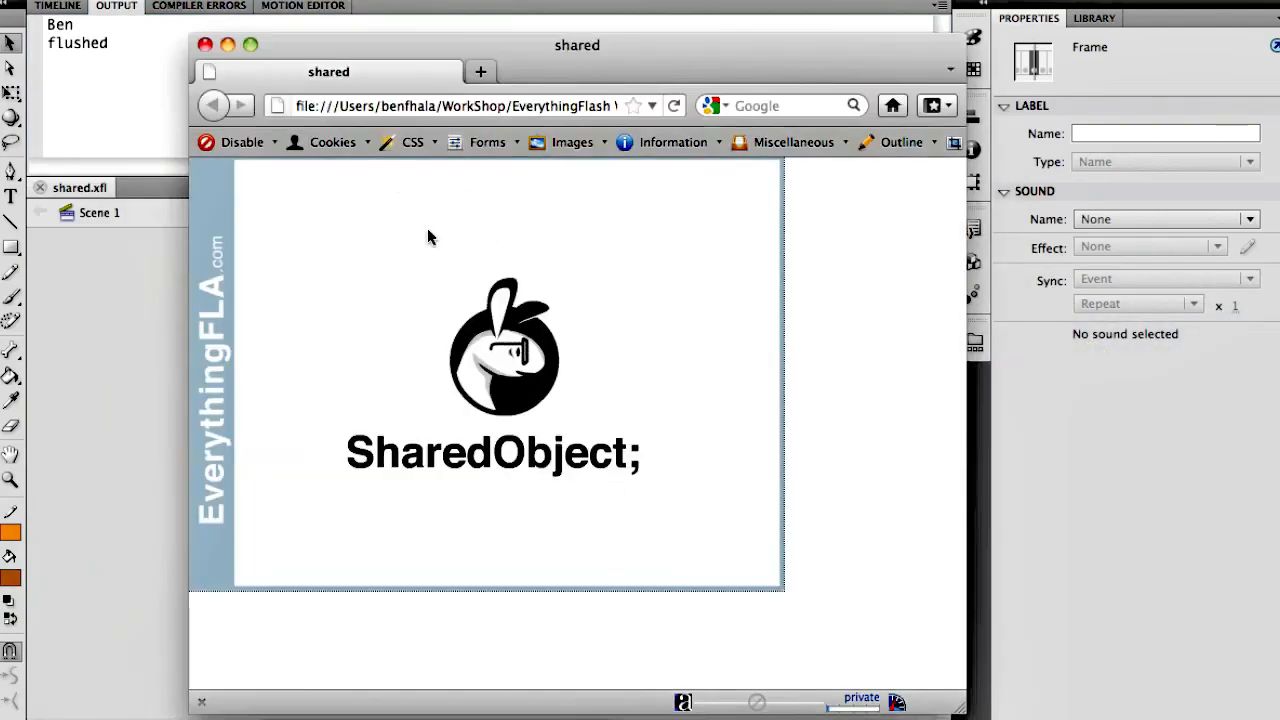
# Set the movie's Flash Player local storage allowance to None in Firefox and close the settings.
pyautogui.rightClick(504, 350)
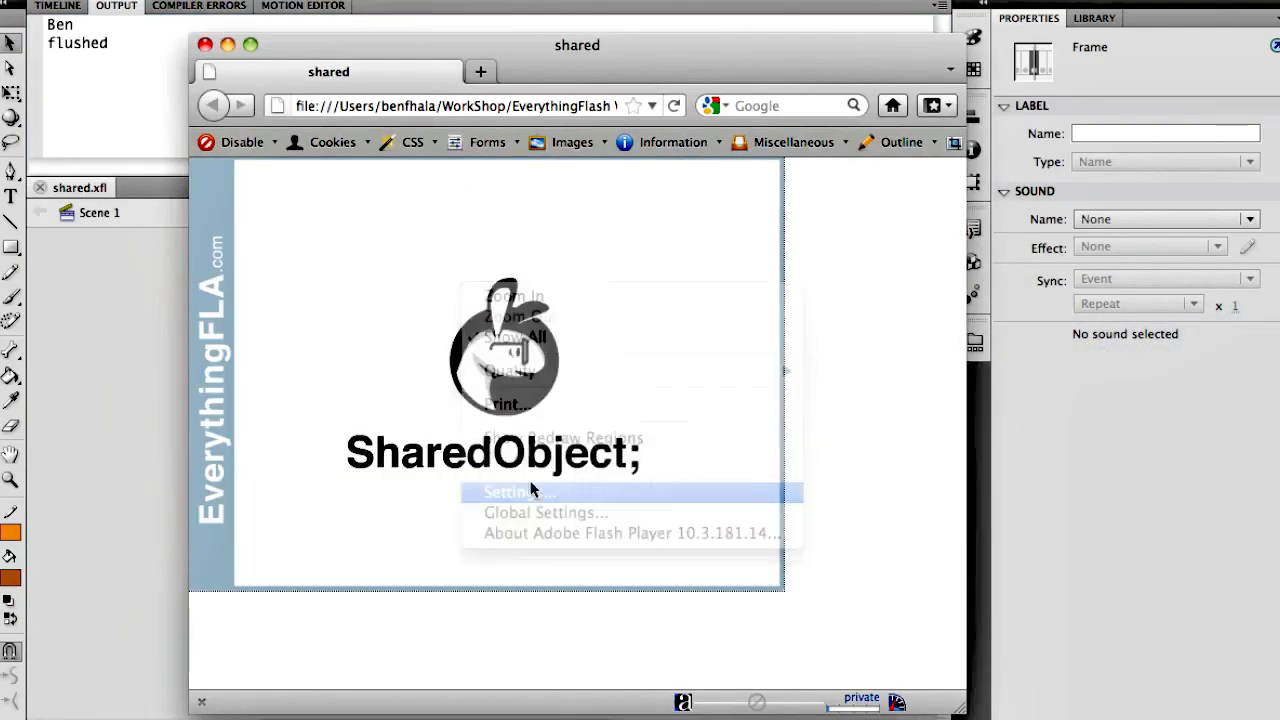
pyautogui.click(518, 492)
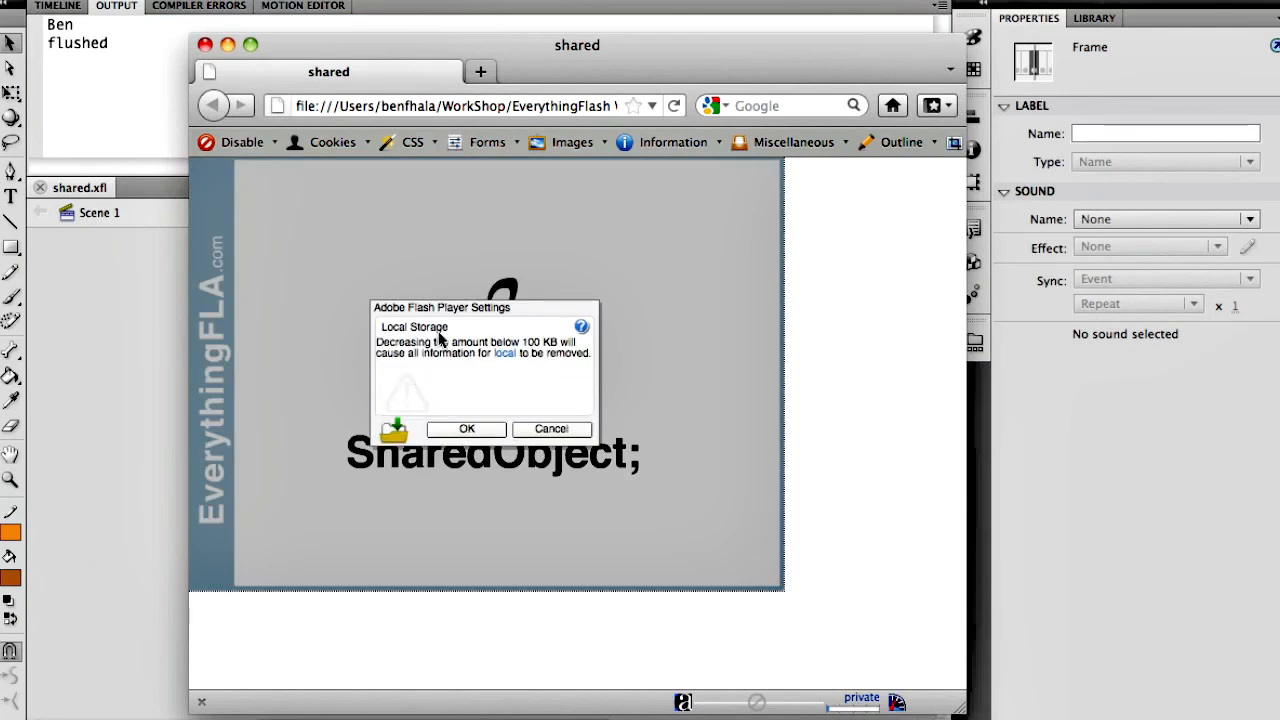
pyautogui.moveTo(450, 376)
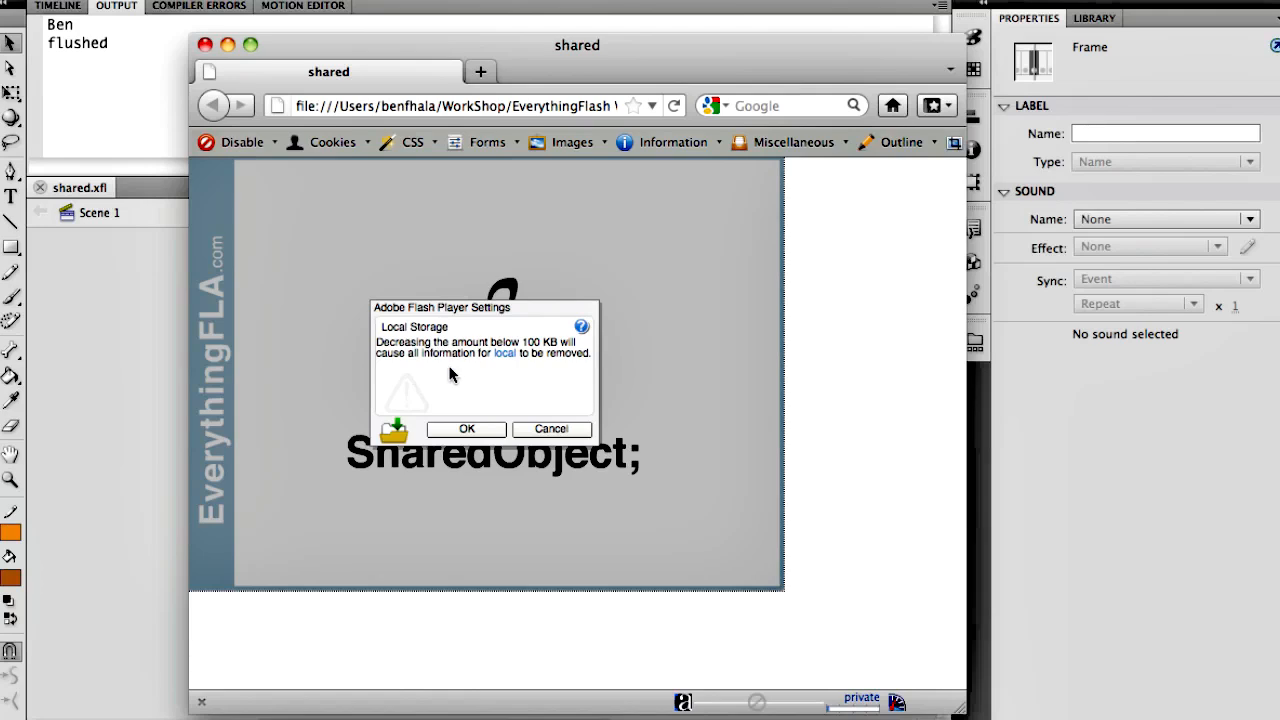
pyautogui.moveTo(508, 360)
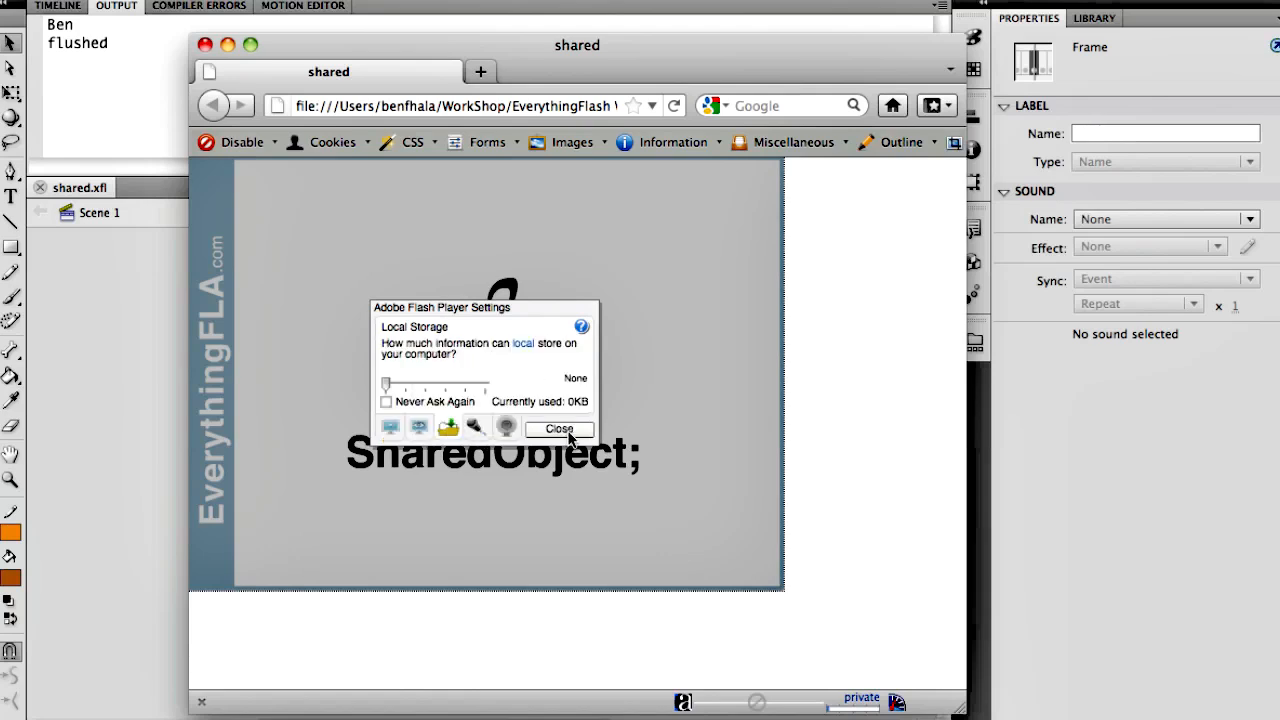
pyautogui.click(560, 428)
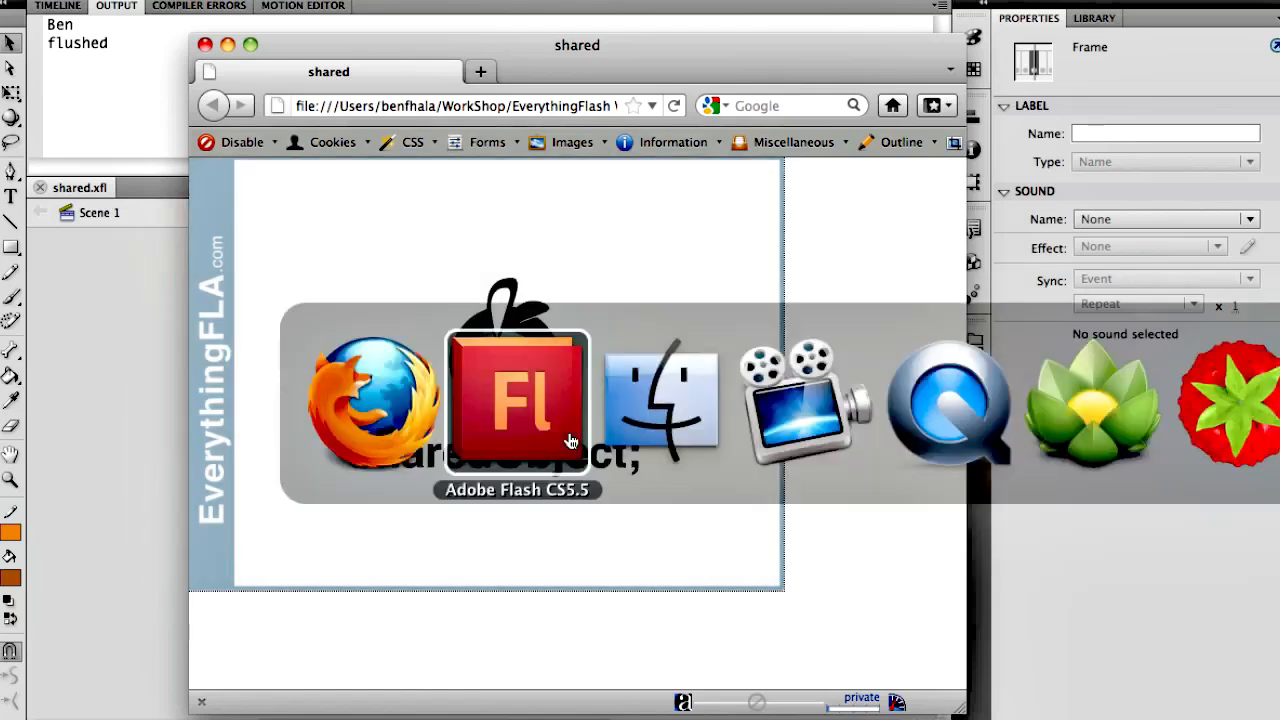
# Rerun the test movie in Flash and allow its request to store local data.
pyautogui.click(516, 400)
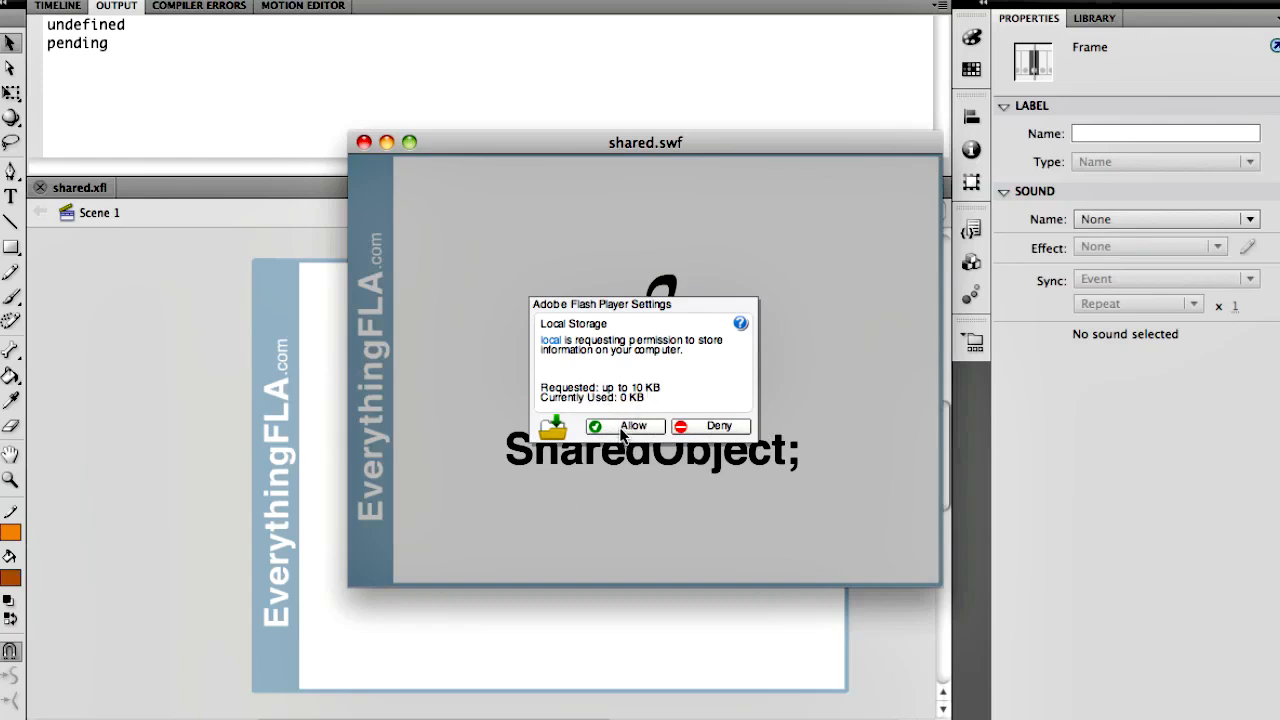
pyautogui.click(624, 426)
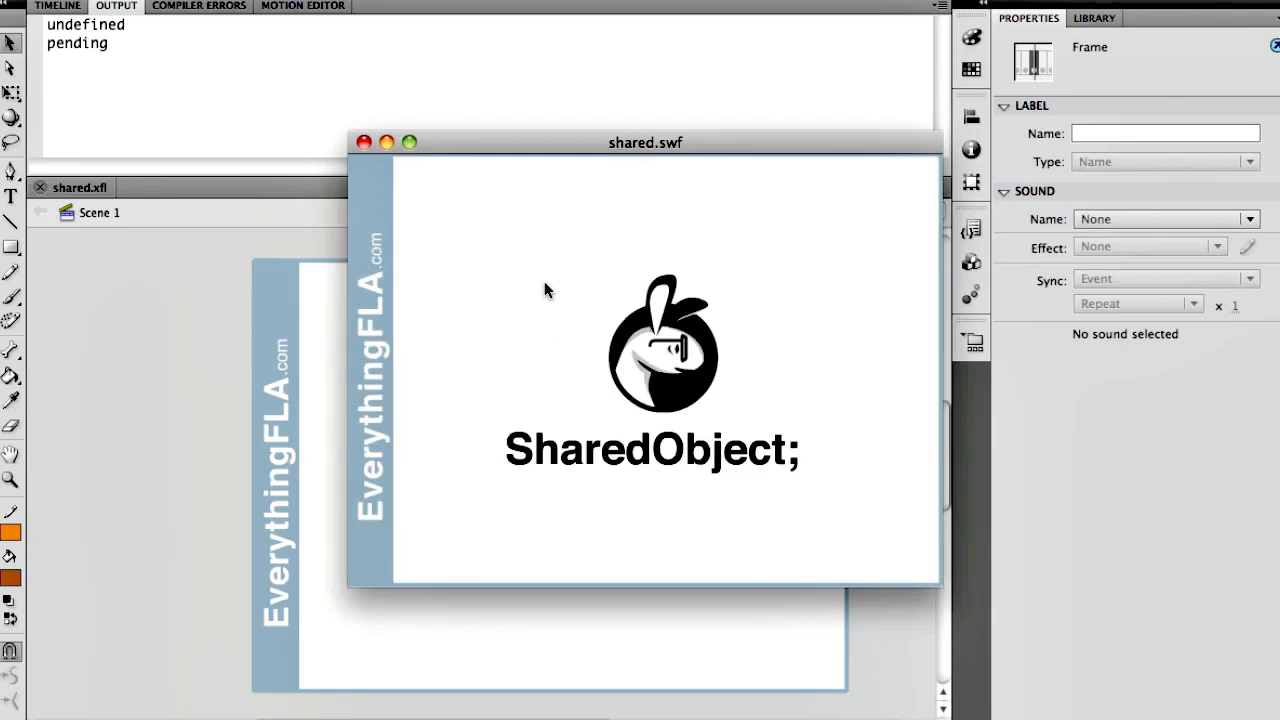